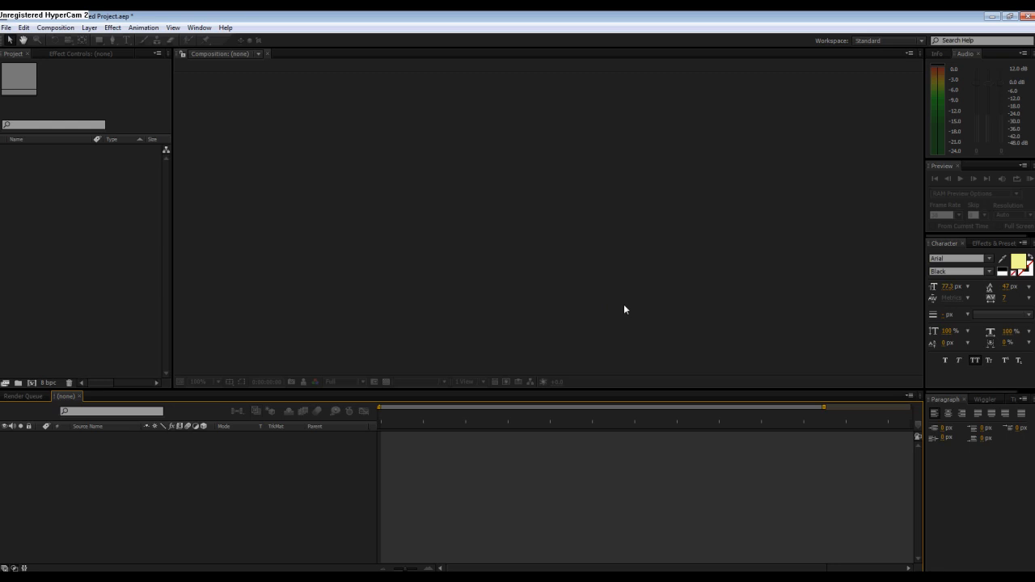
mouse_move(136, 98)
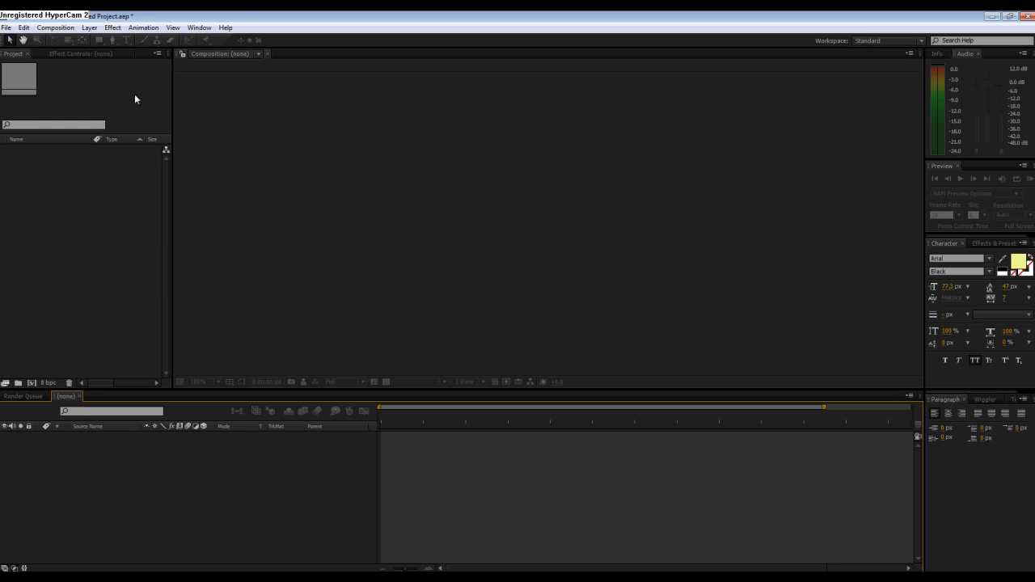
mouse_move(6, 33)
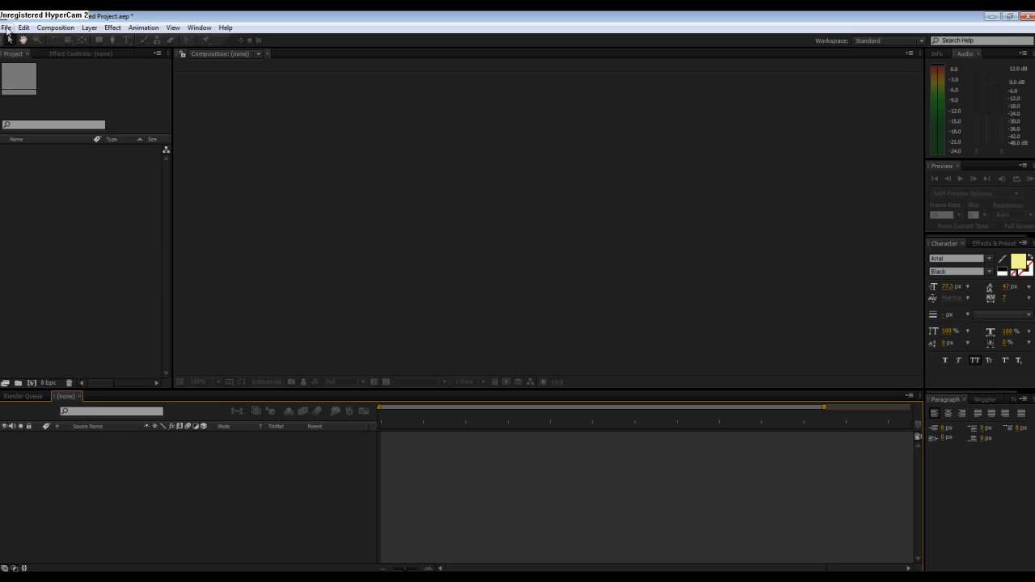
Step: Import the CRW JPG toy photos and the WAV audio clip via File > Import > File
left_click(6, 26)
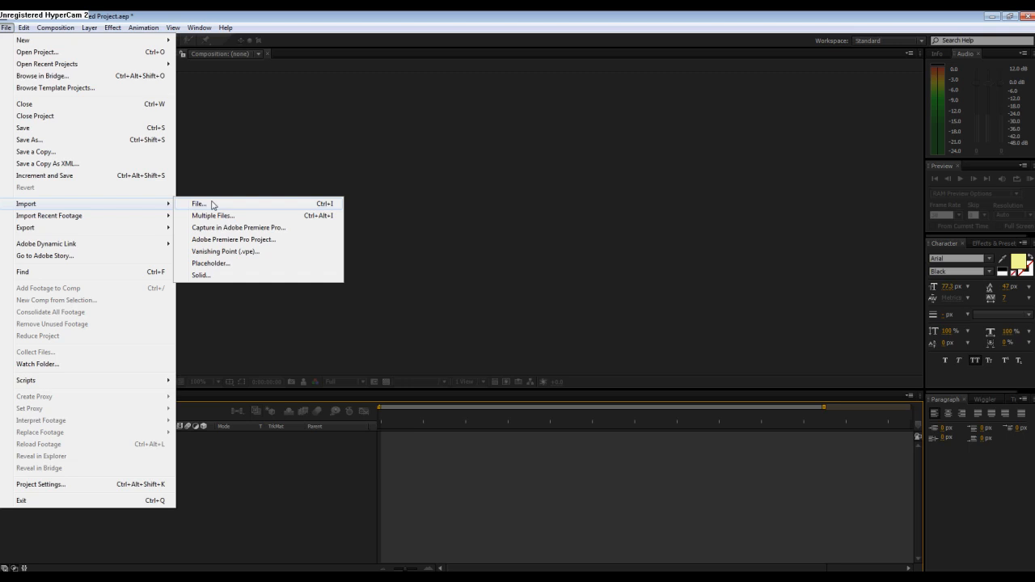
left_click(199, 204)
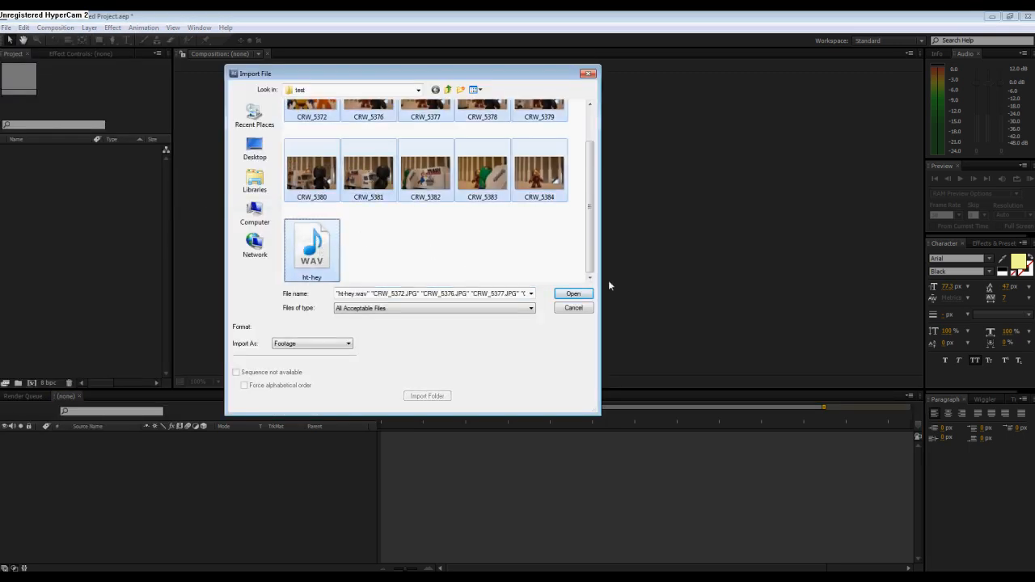
left_click(572, 292)
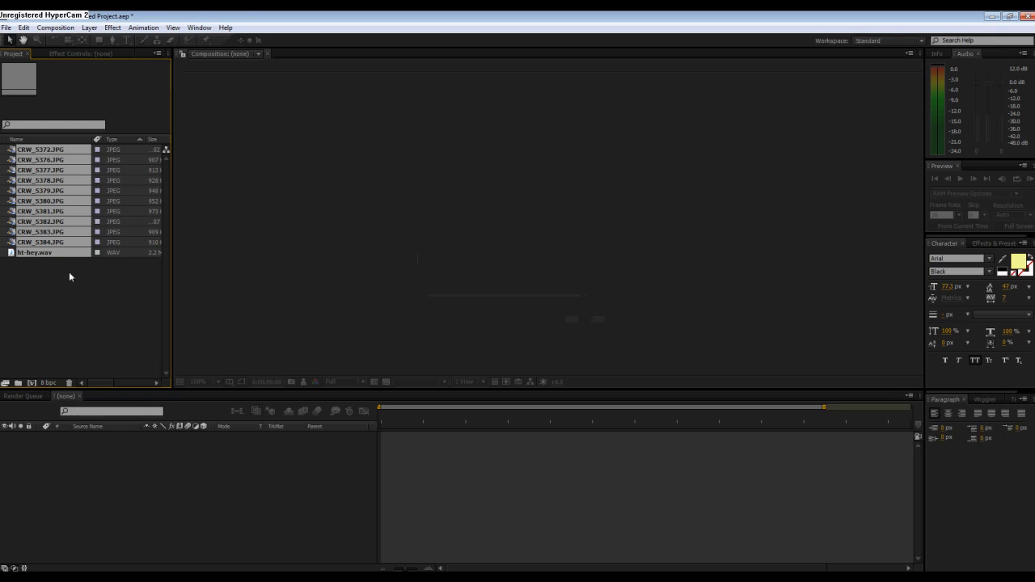
left_click(55, 26)
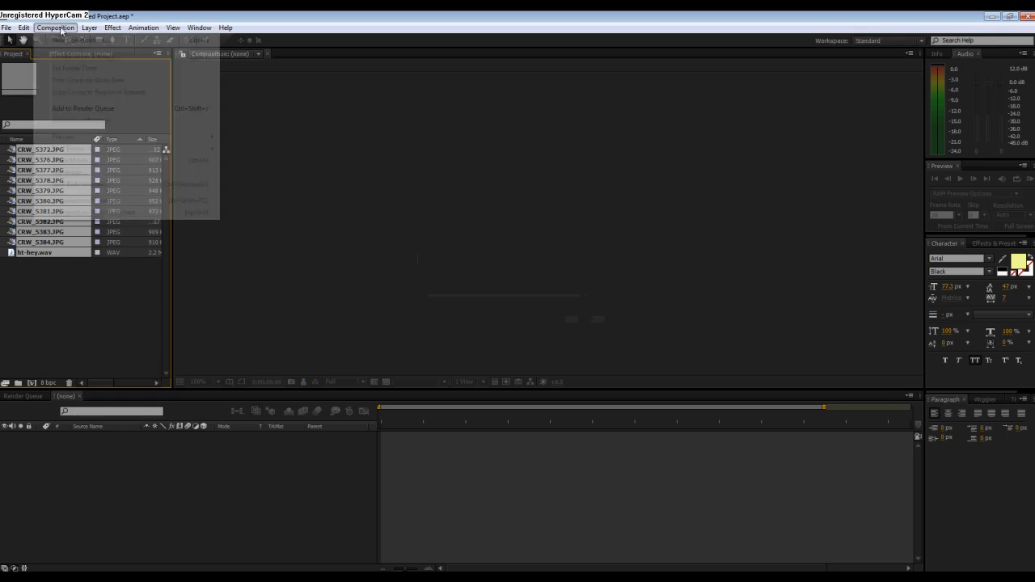
Step: Create composition 'video test' with the 1280x720 HD YouTube preset and an adjusted frame rate
left_click(74, 40)
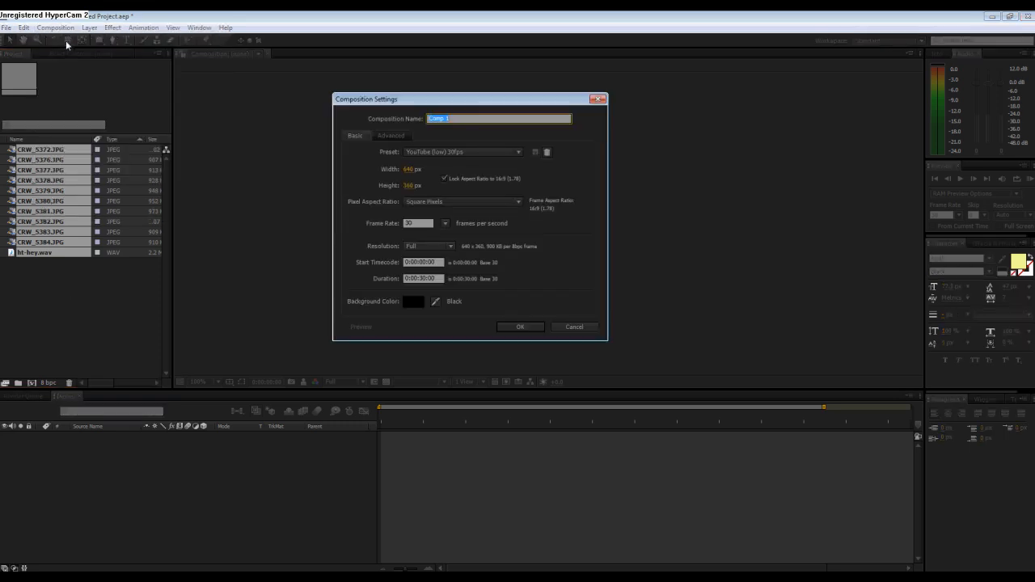
mouse_move(436, 170)
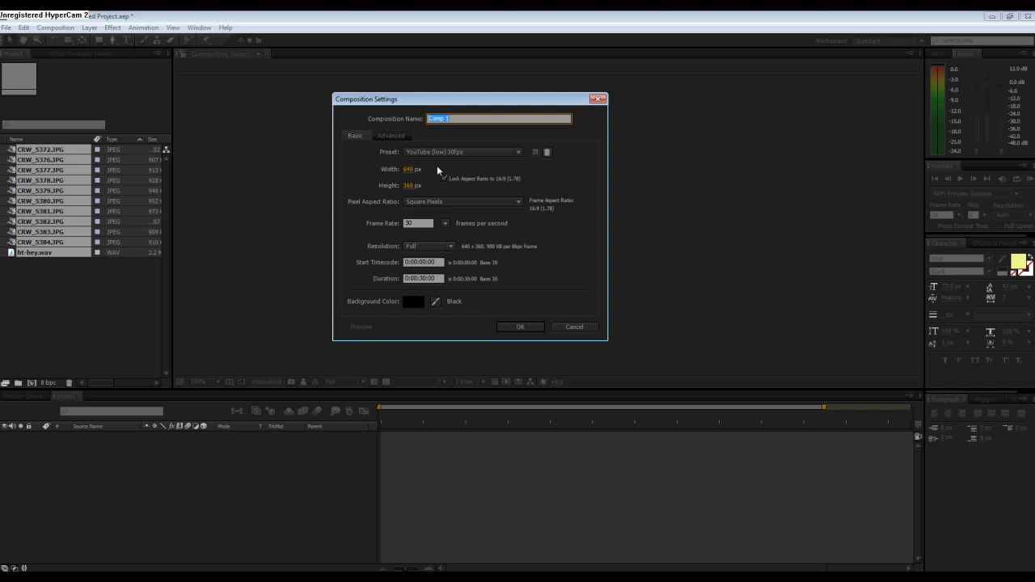
type("Video tes")
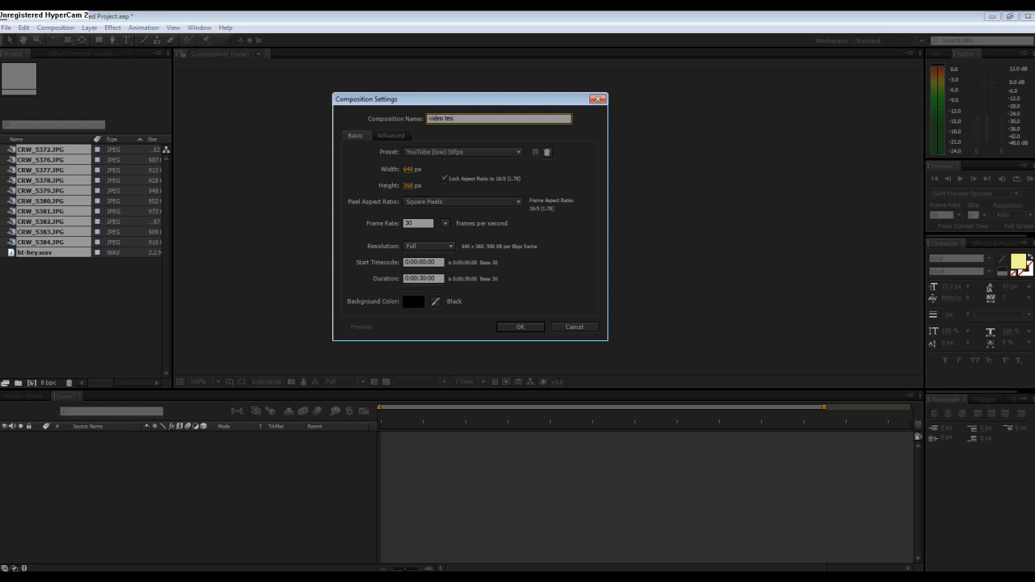
left_click(462, 152)
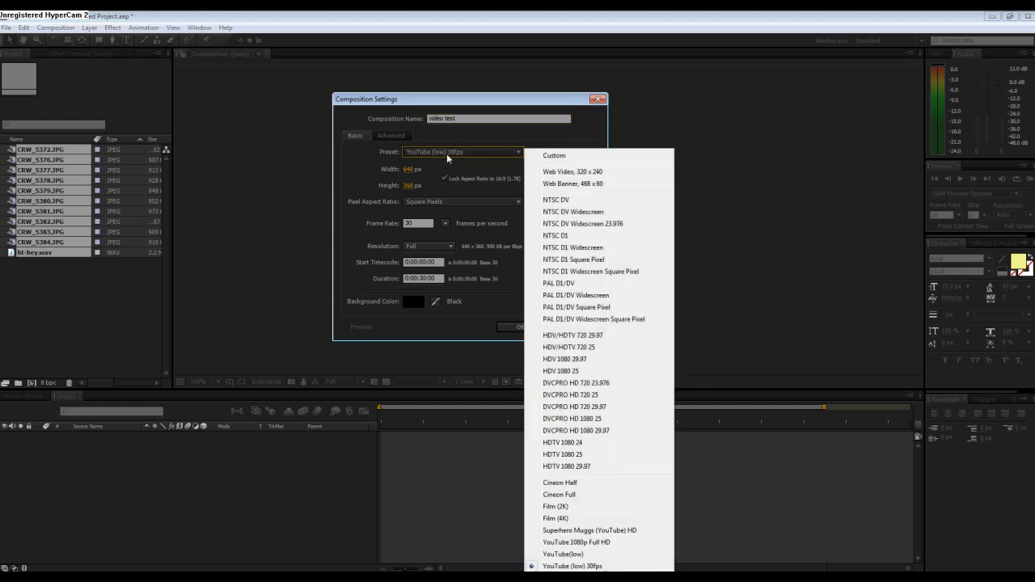
mouse_move(574, 517)
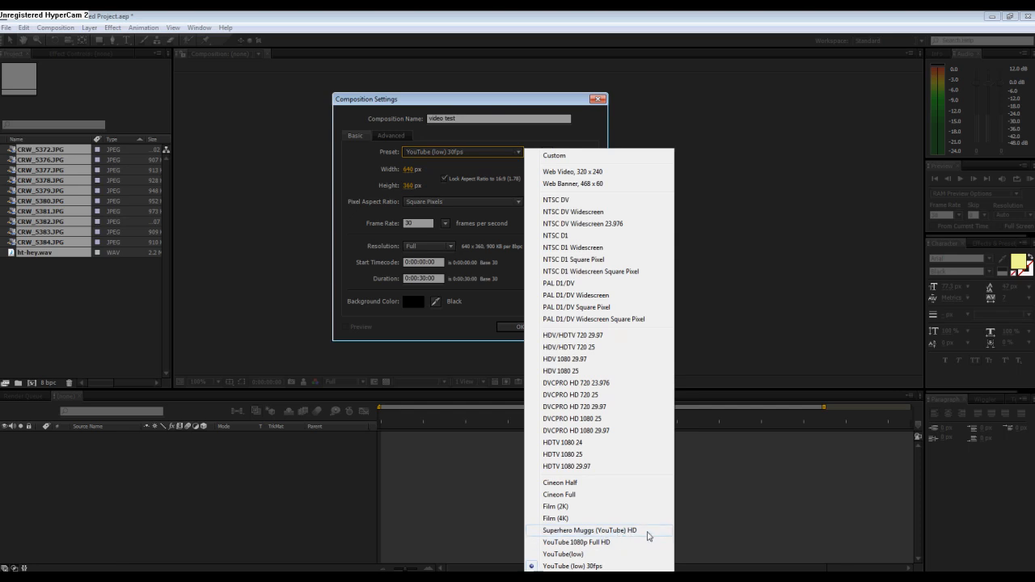
left_click(588, 531)
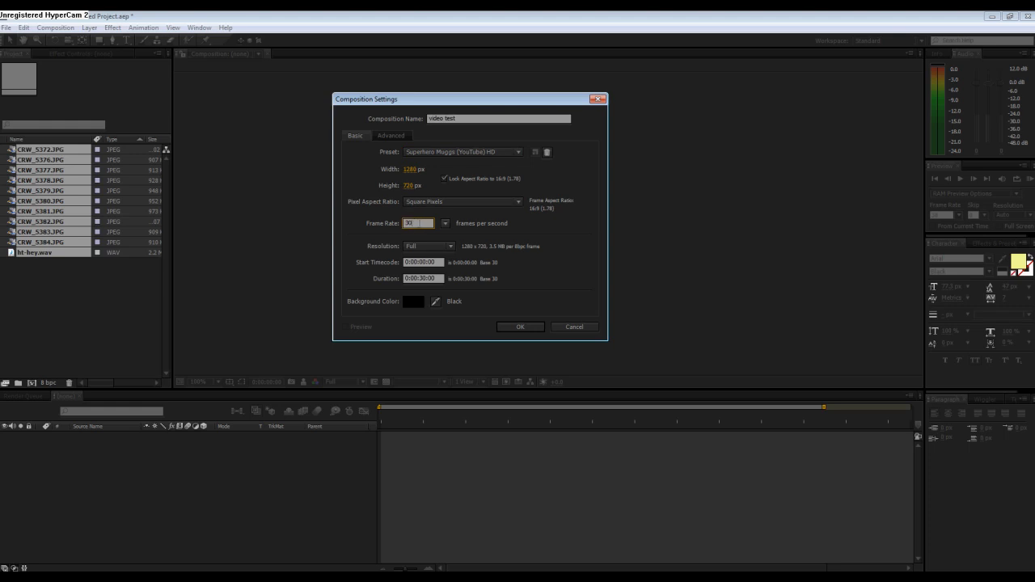
triple_click(417, 223)
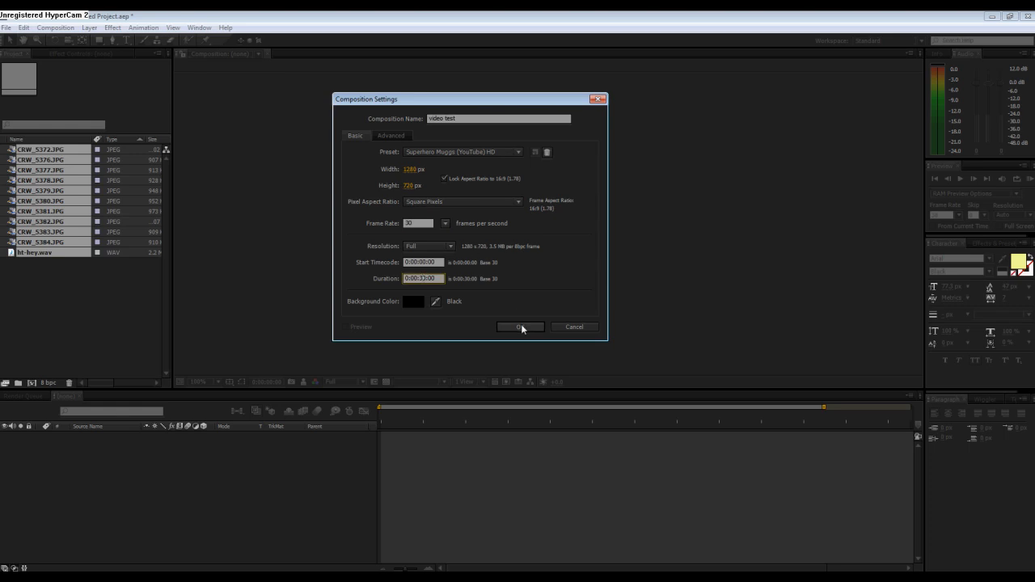
left_click(519, 326)
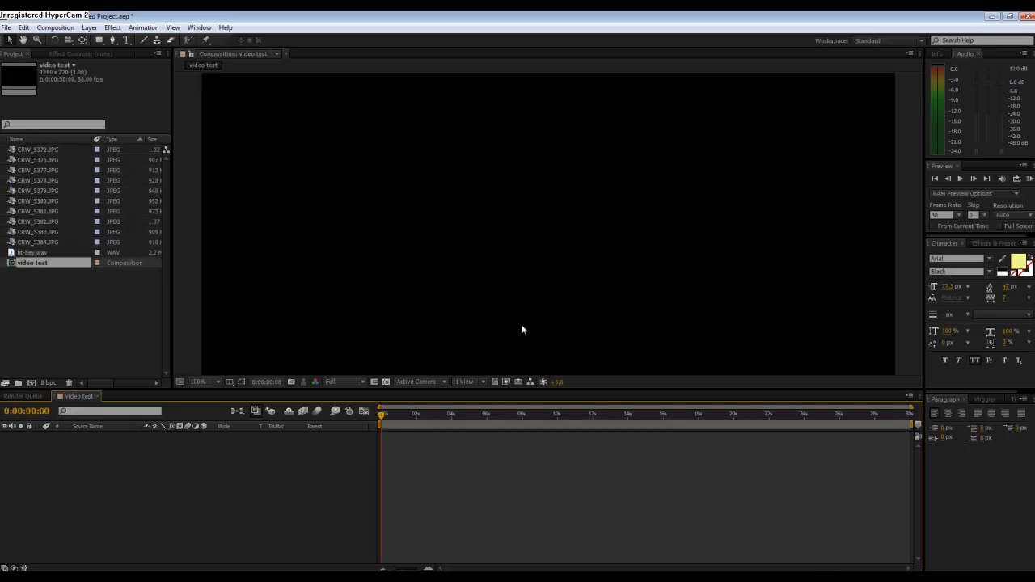
Step: Place the first CRW photo in the timeline, scaled to fit the frame and ending near 4 seconds
left_click(200, 381)
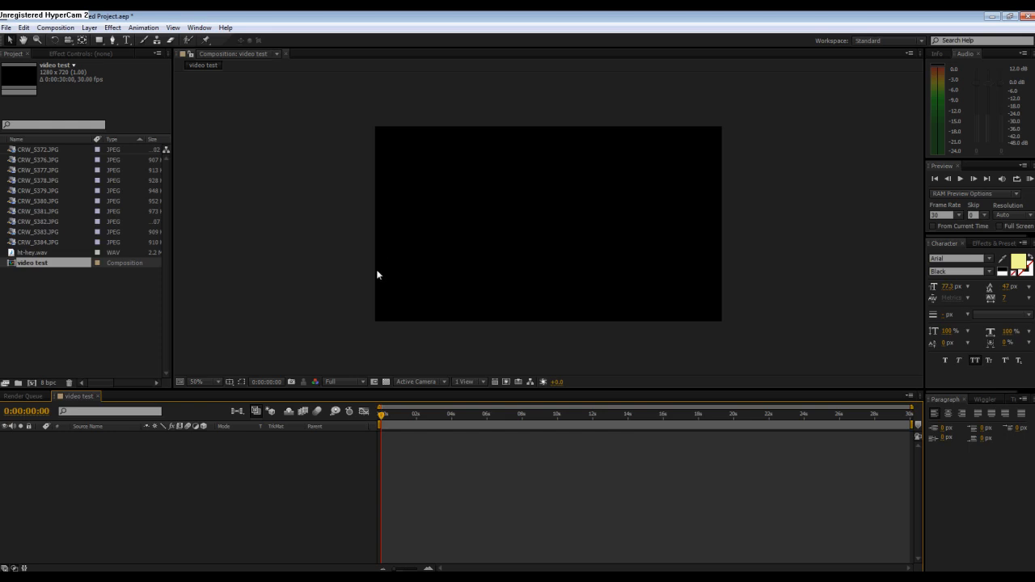
mouse_move(331, 298)
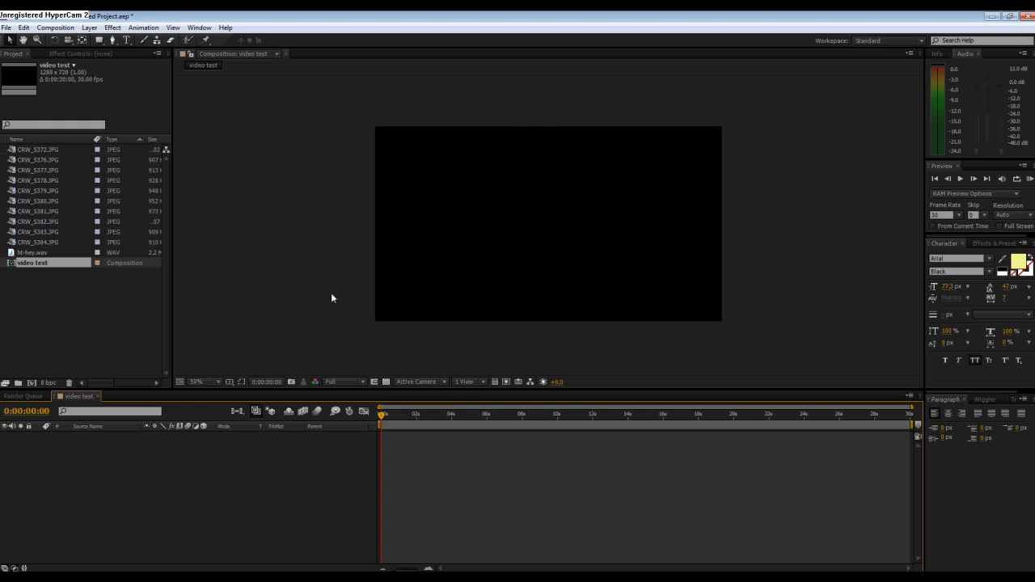
left_click(39, 148)
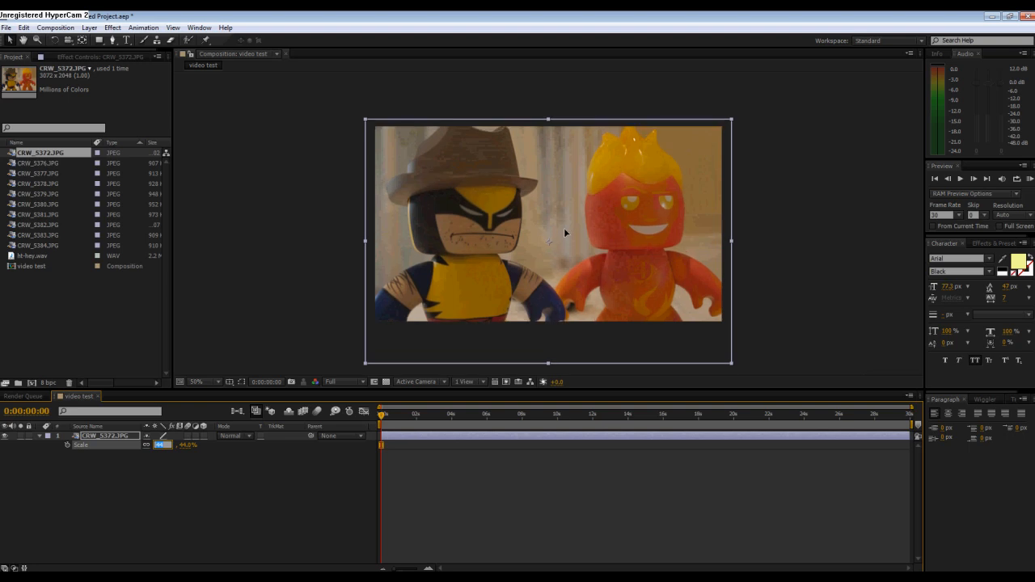
left_click(416, 414)
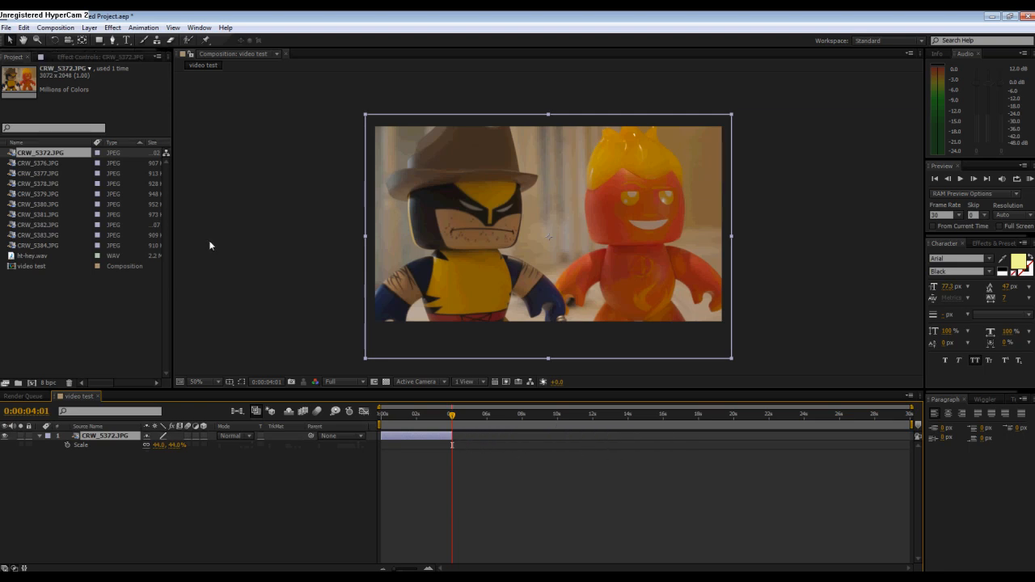
Step: Add the next CRW photo starting at 4s with the WAV audio clip layered beneath both photos
left_click(39, 162)
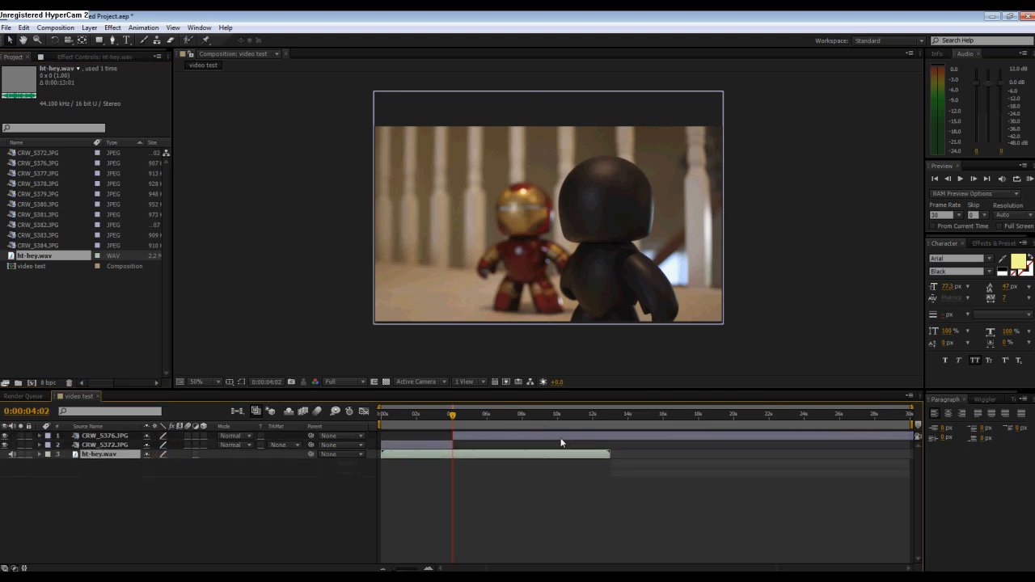
left_click(13, 454)
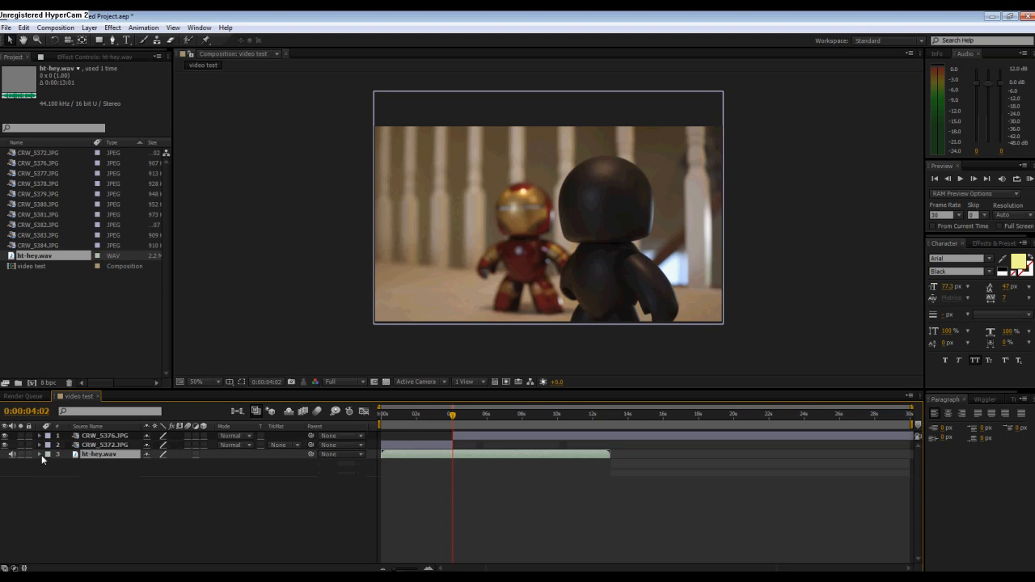
left_click(41, 453)
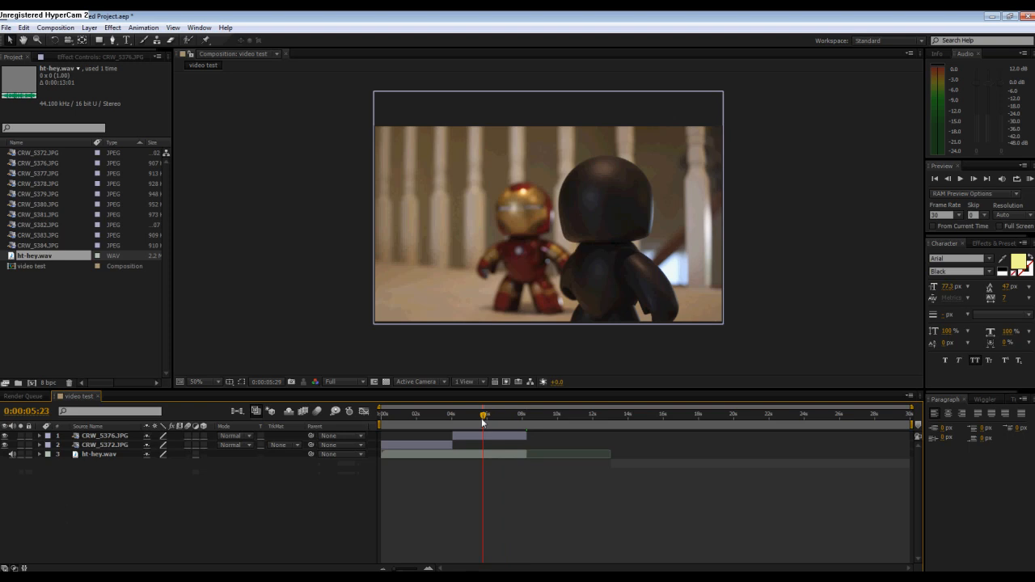
left_click(449, 413)
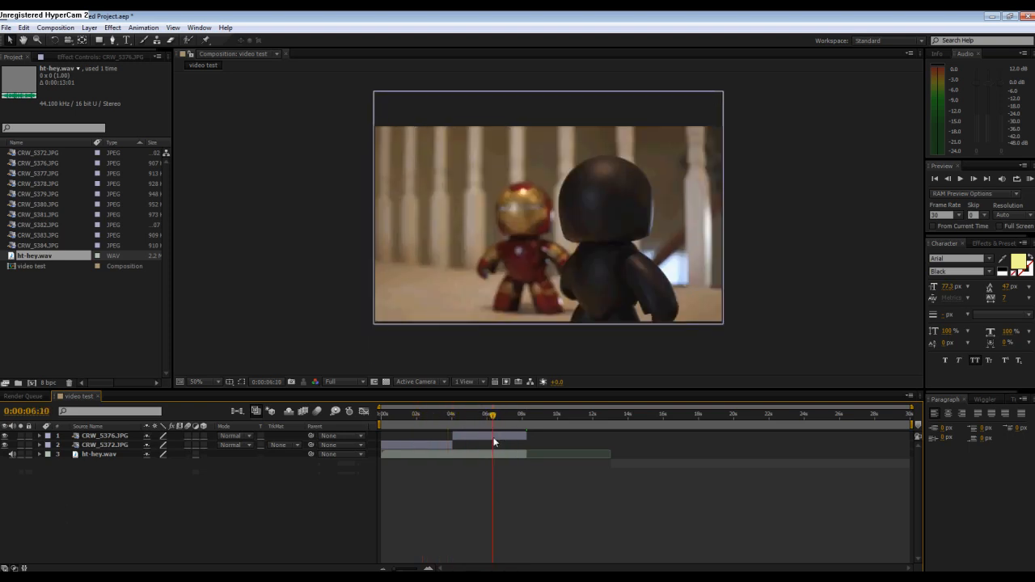
left_click_drag(491, 414, 502, 414)
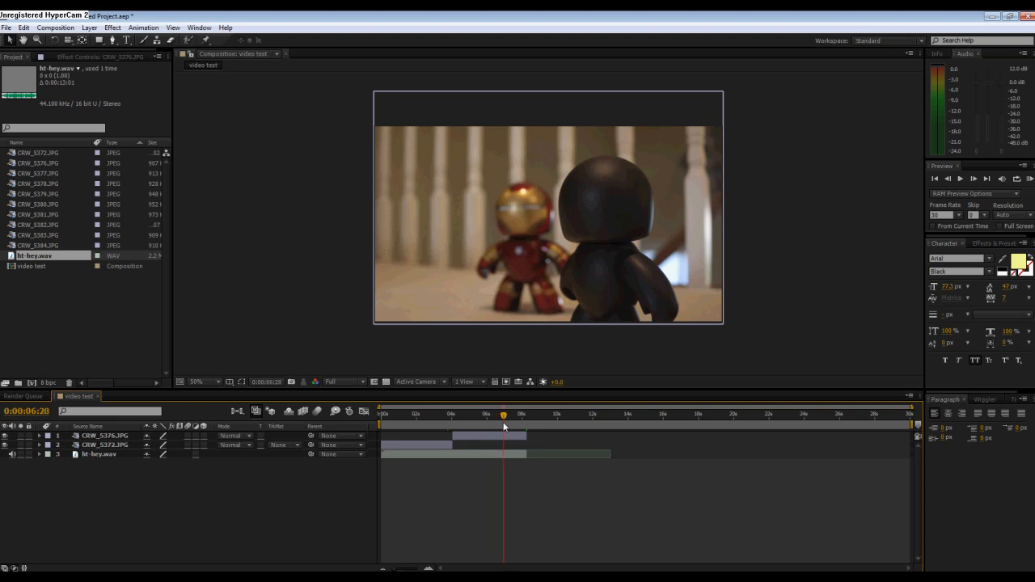
left_click(521, 414)
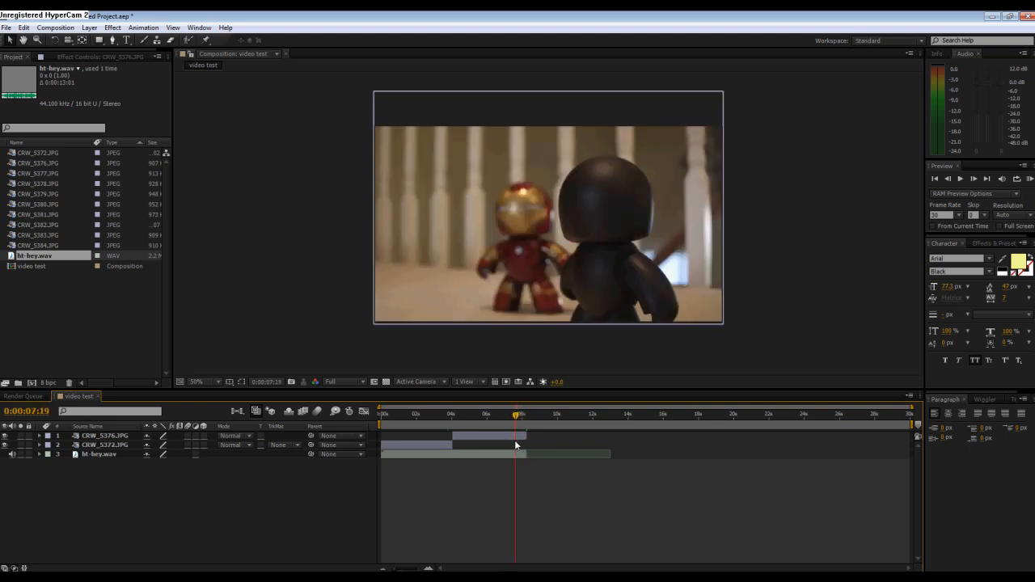
left_click(39, 162)
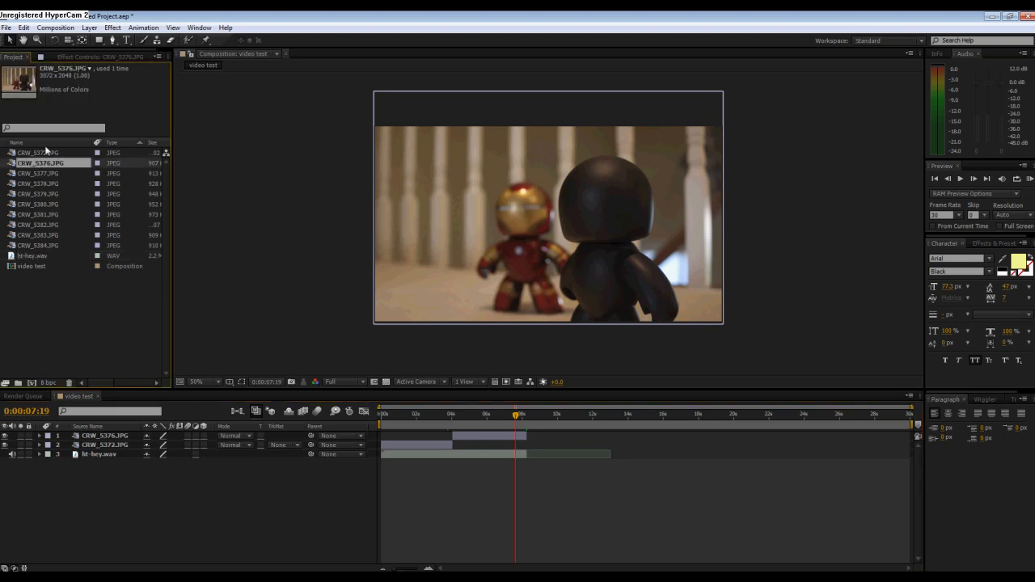
left_click(40, 173)
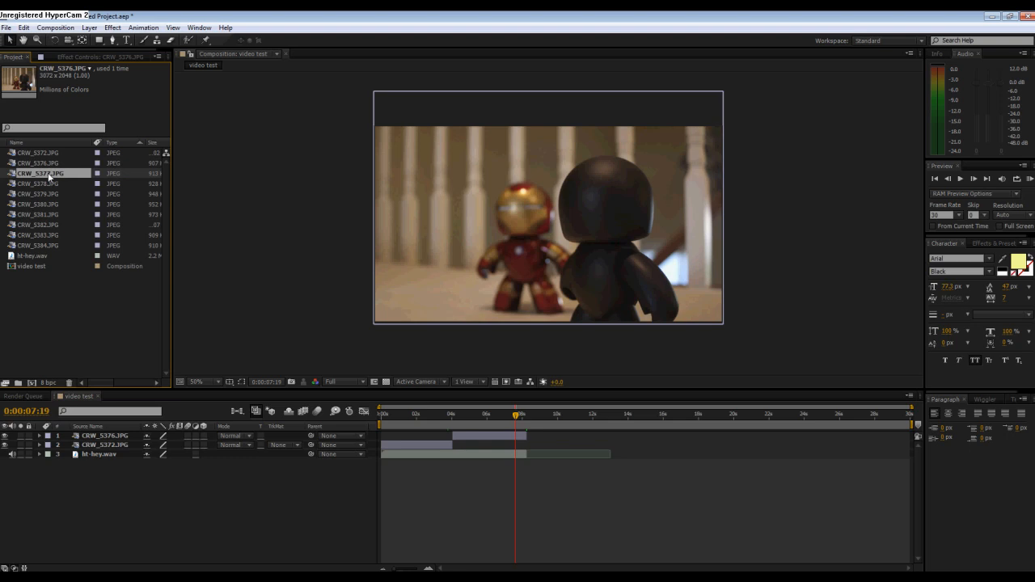
left_click(41, 173)
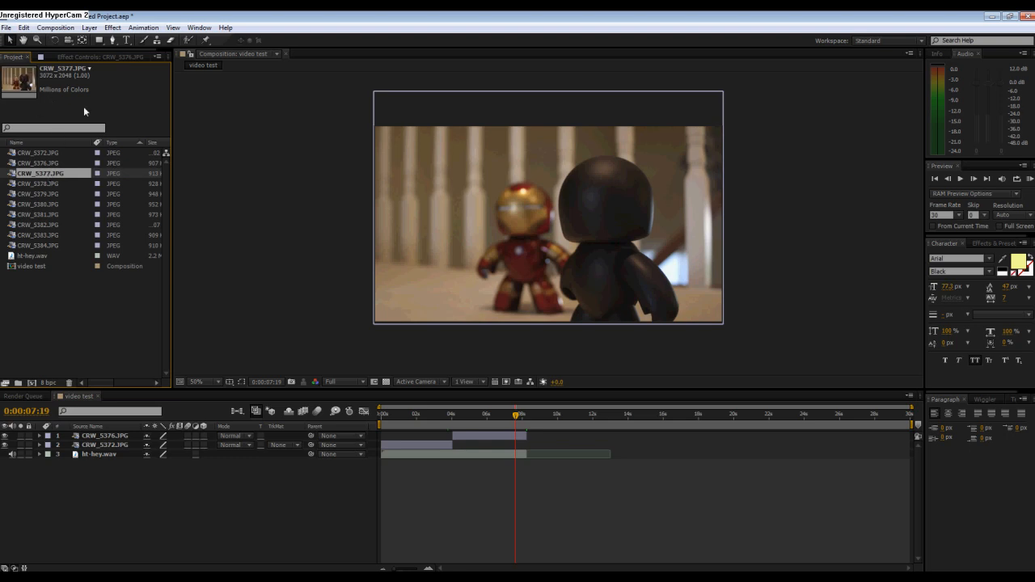
left_click(38, 182)
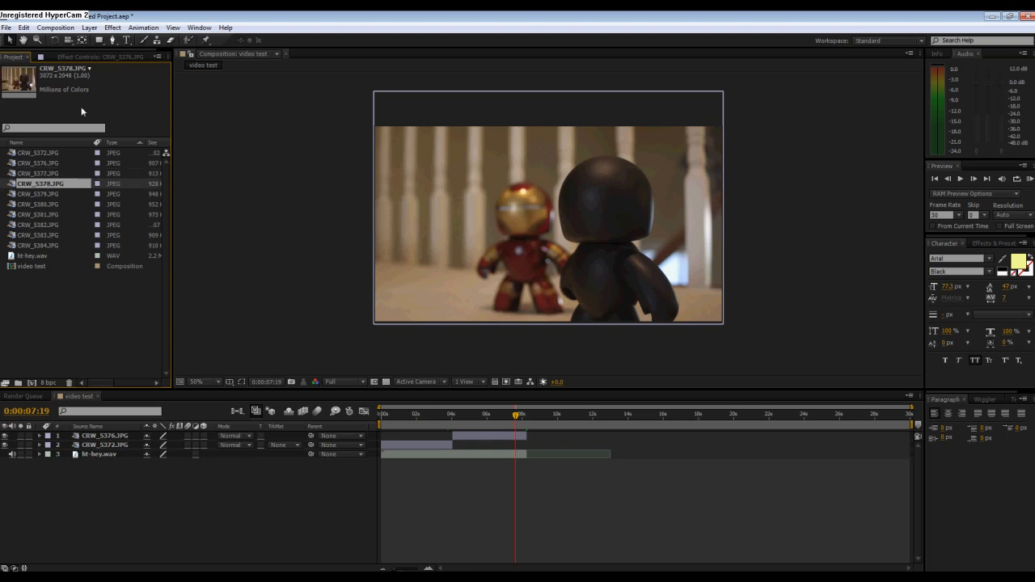
left_click(38, 204)
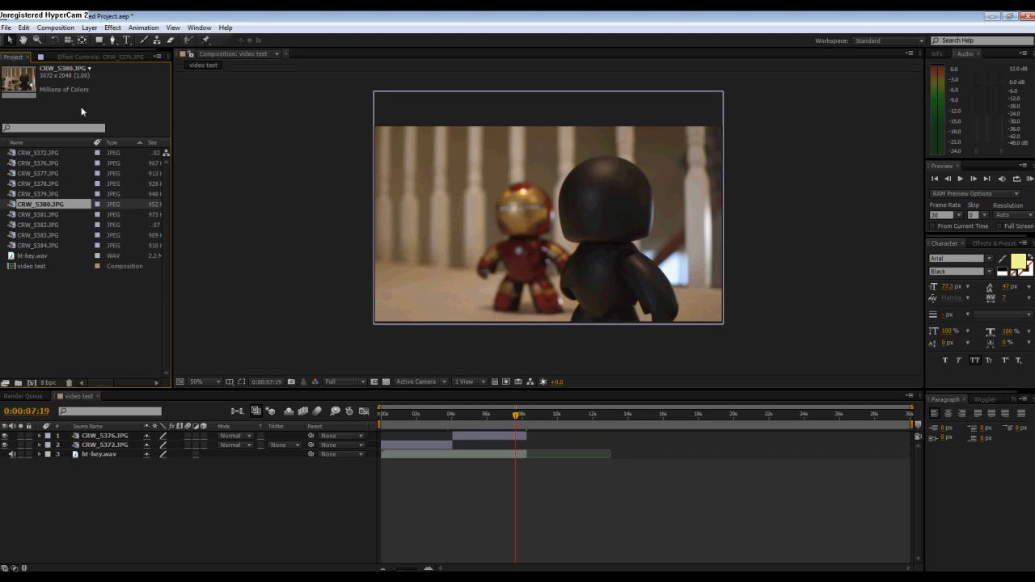
left_click(37, 235)
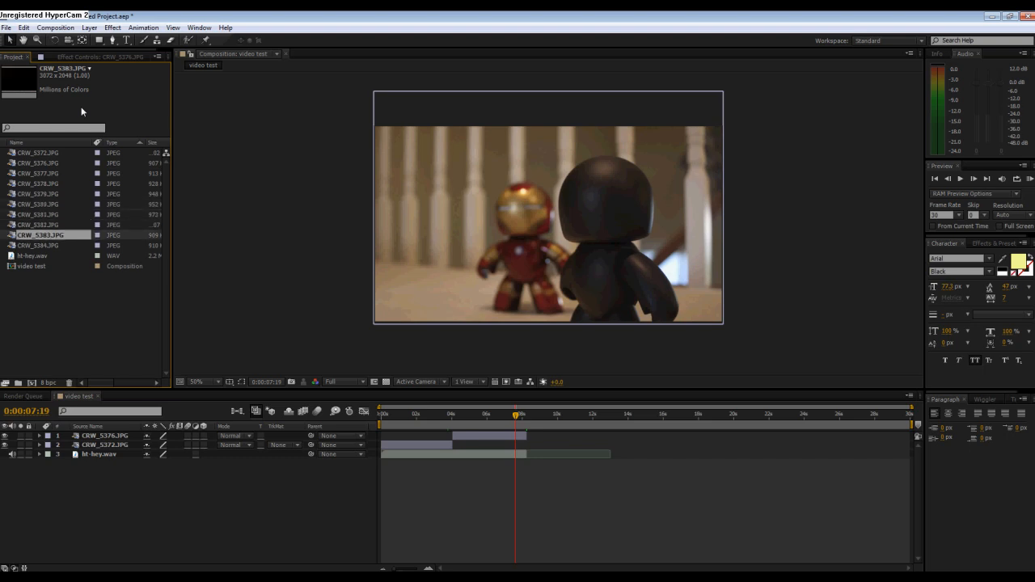
left_click(37, 223)
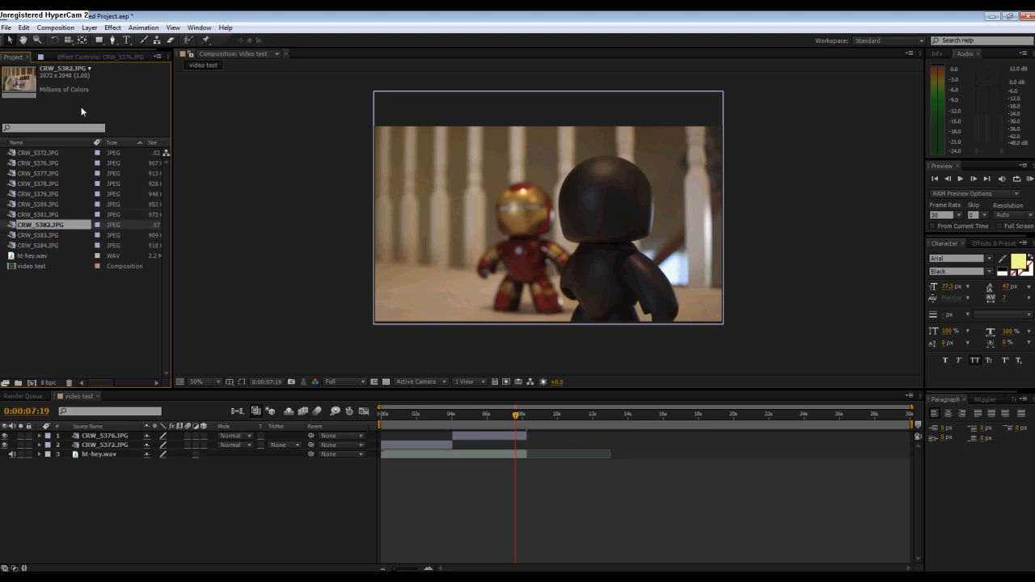
Step: Create a single composition from the selected JPGs with Sequence Layers enabled, named CRW_5377
left_click(38, 173)
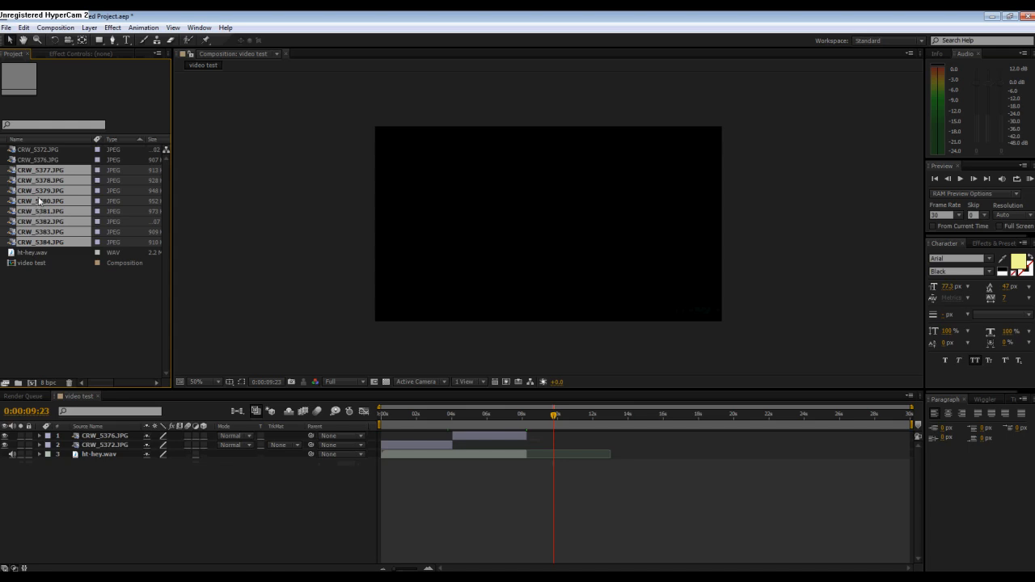
mouse_move(41, 242)
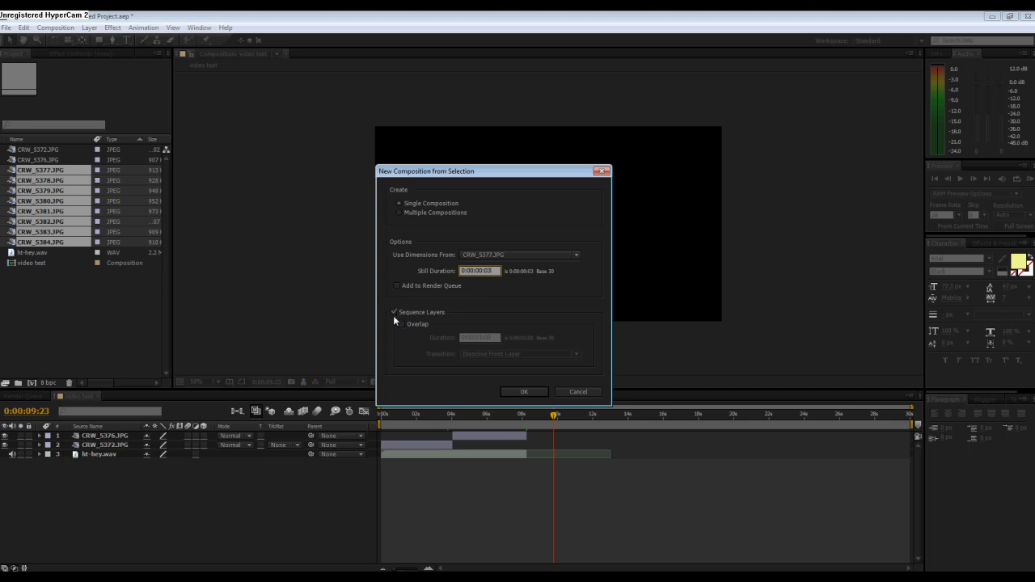
mouse_move(404, 330)
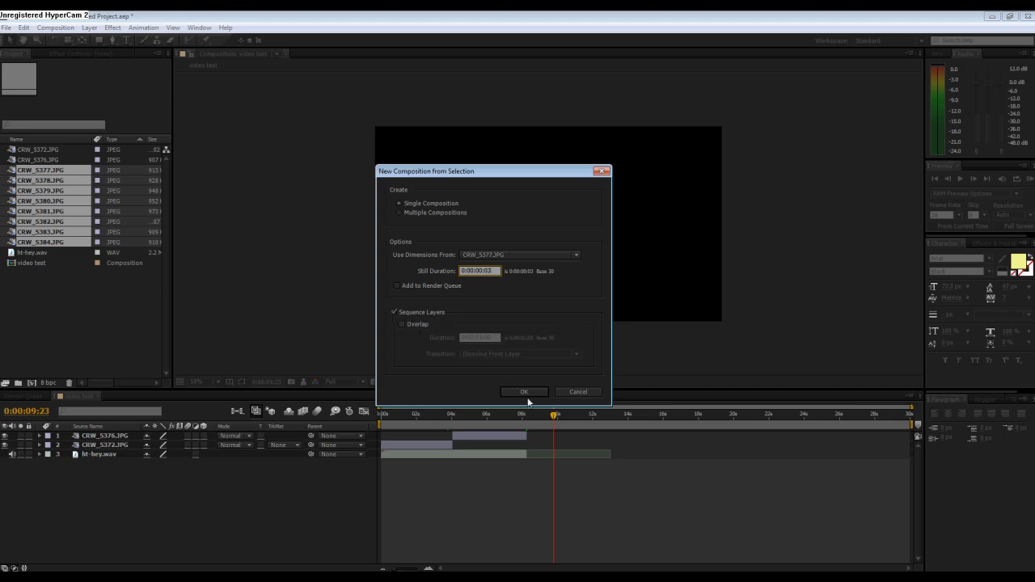
left_click(523, 392)
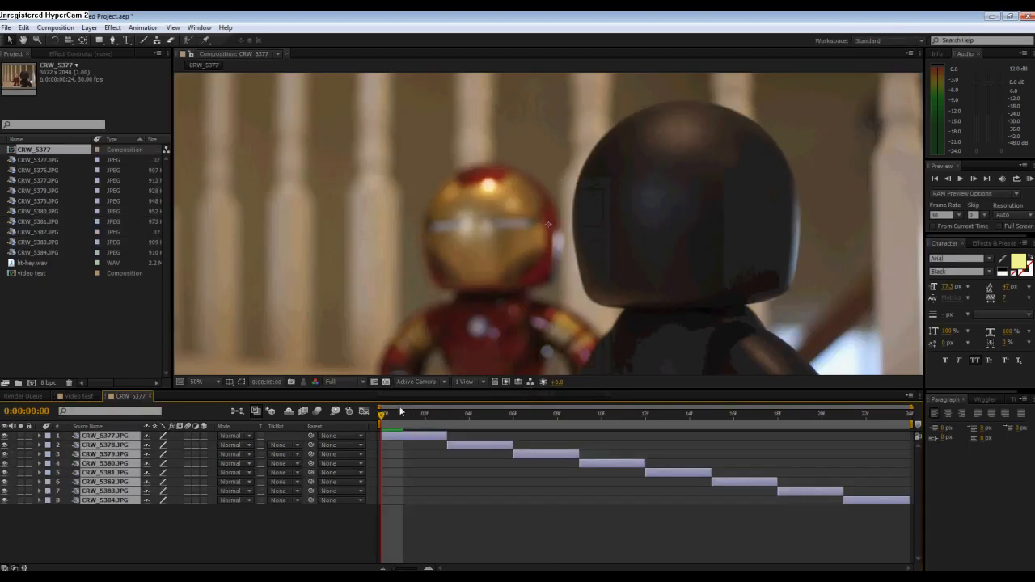
left_click(195, 382)
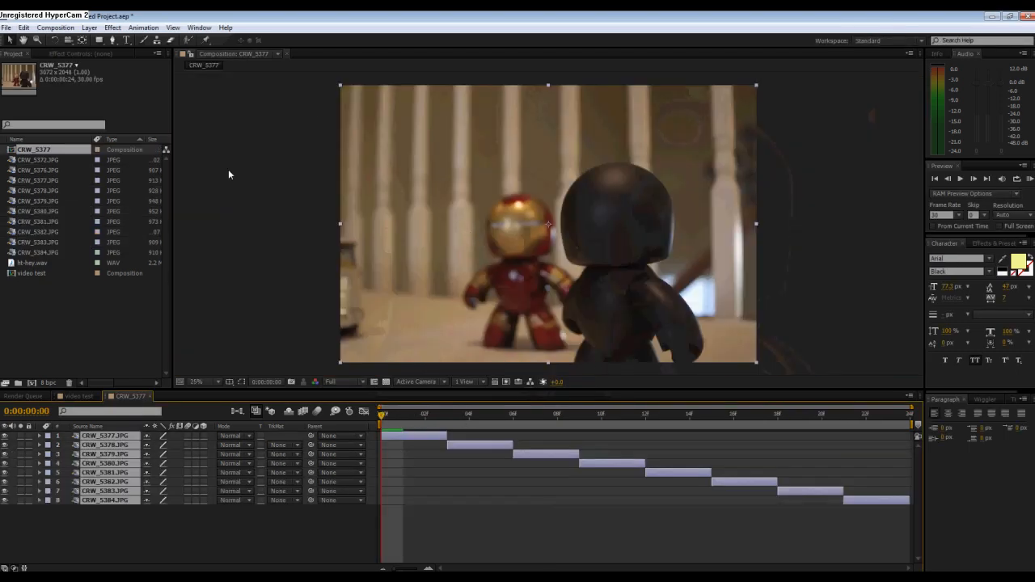
Step: Scrub through the sequenced photos to check them, then return to the video test composition
left_click(446, 414)
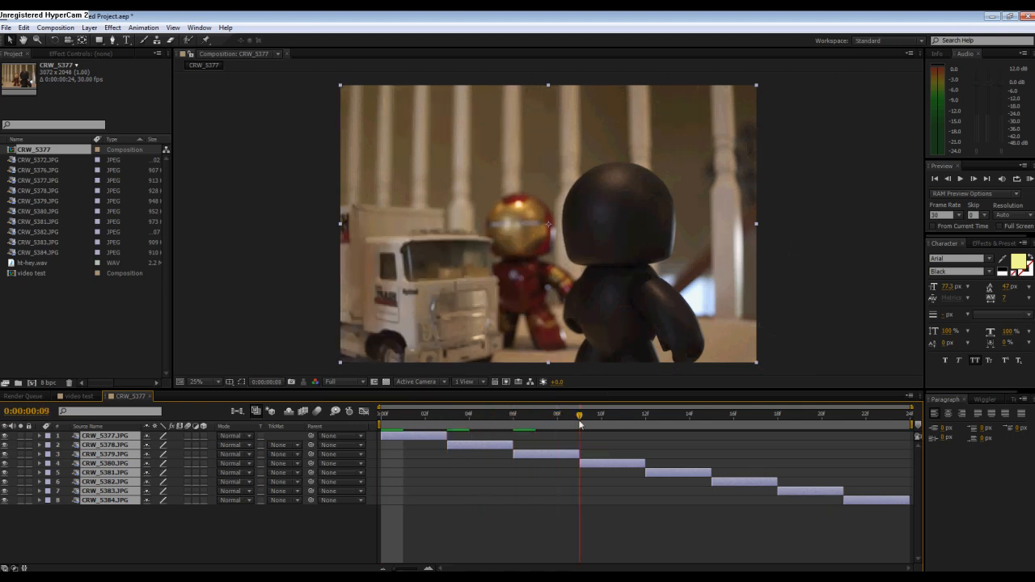
left_click(865, 414)
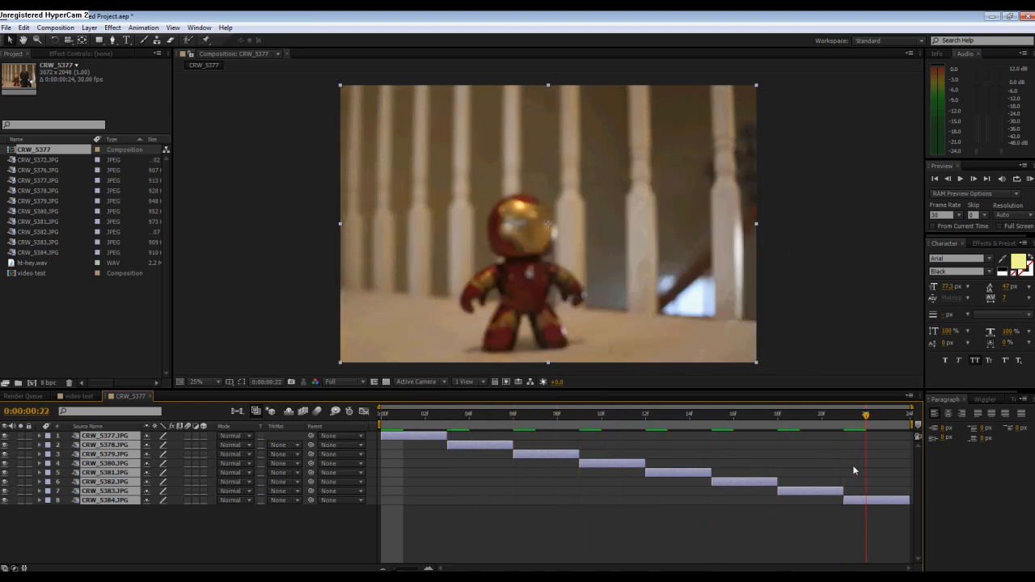
left_click(446, 414)
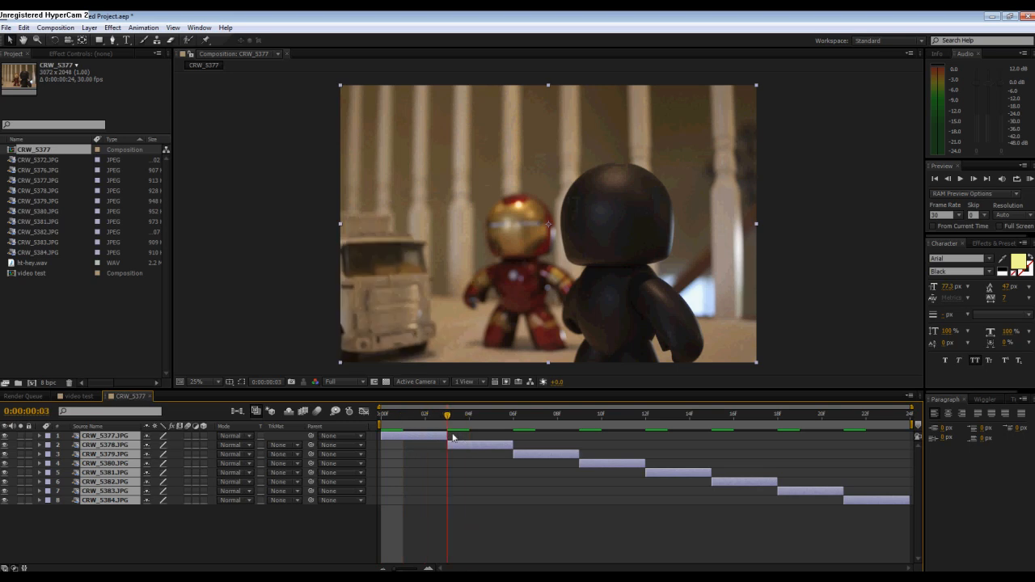
left_click(798, 414)
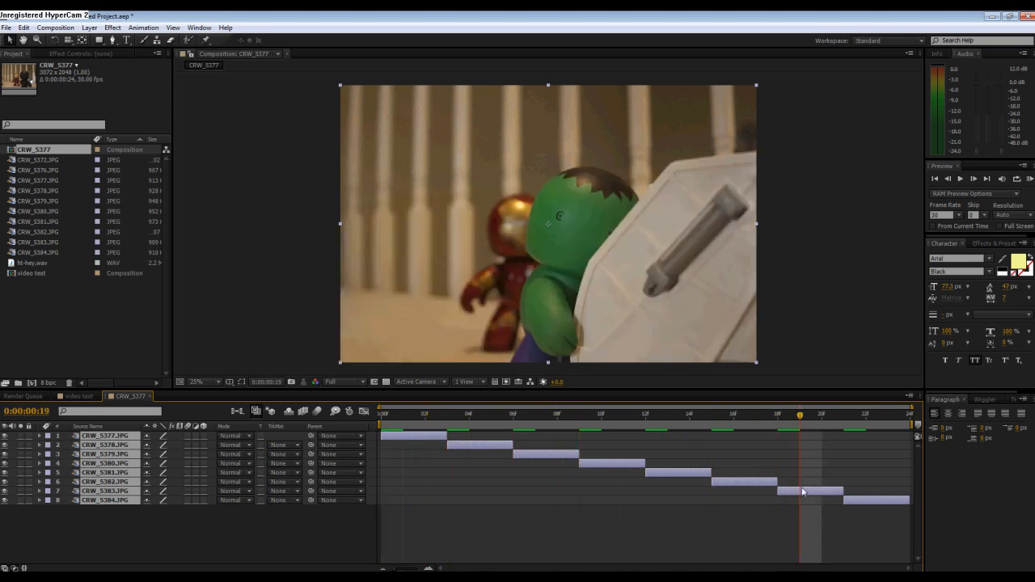
mouse_move(707, 463)
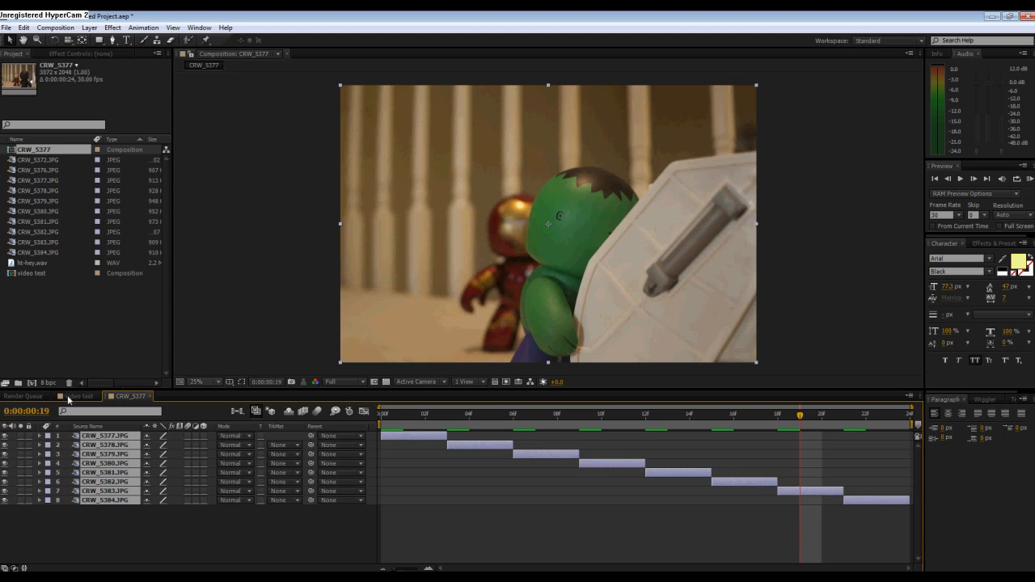
left_click(77, 396)
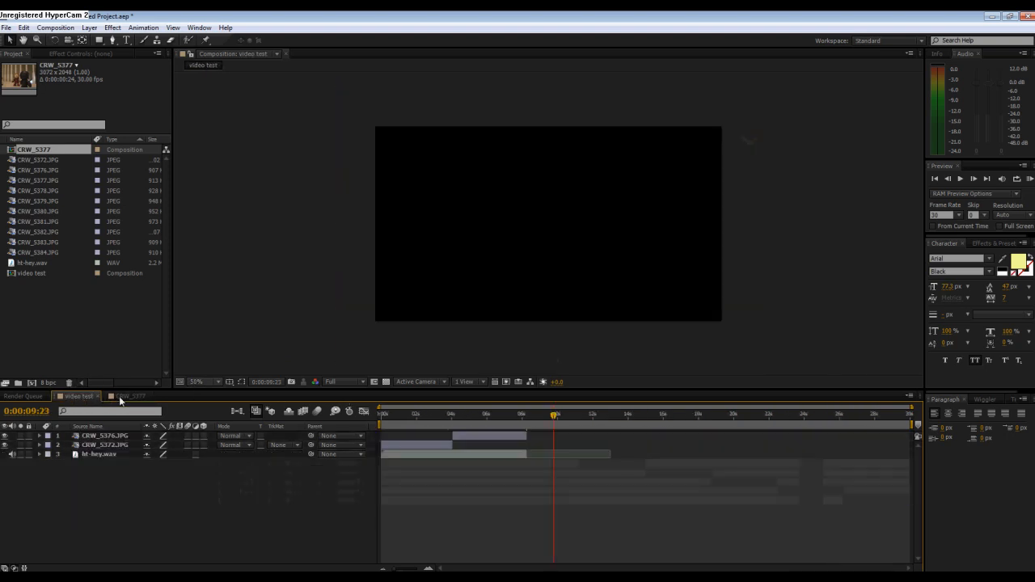
left_click(130, 397)
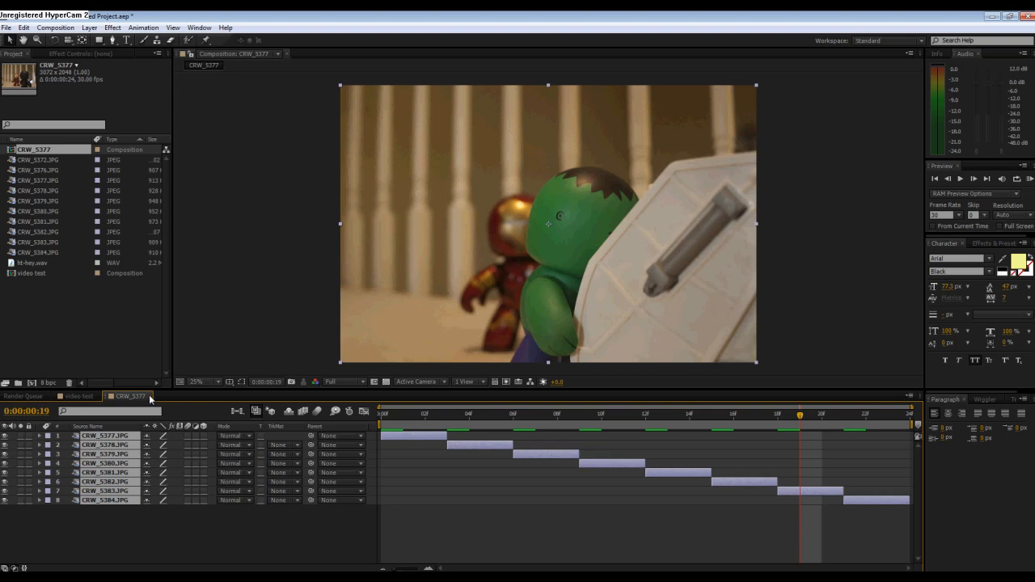
left_click(77, 396)
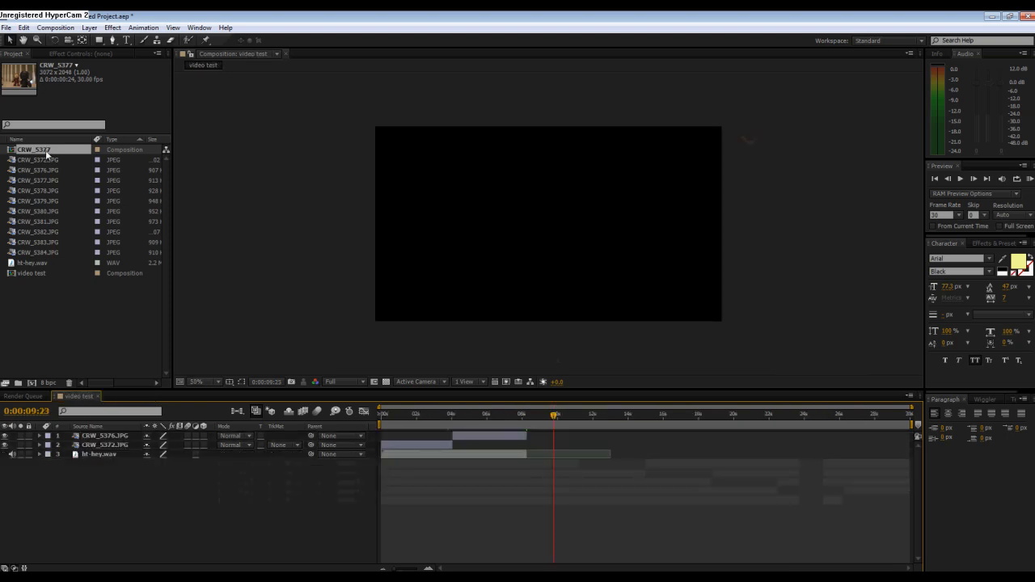
Step: Add the CRW_5377 sequence to the video test timeline and enlarge the CRW_5376 photo's scale
left_click(36, 148)
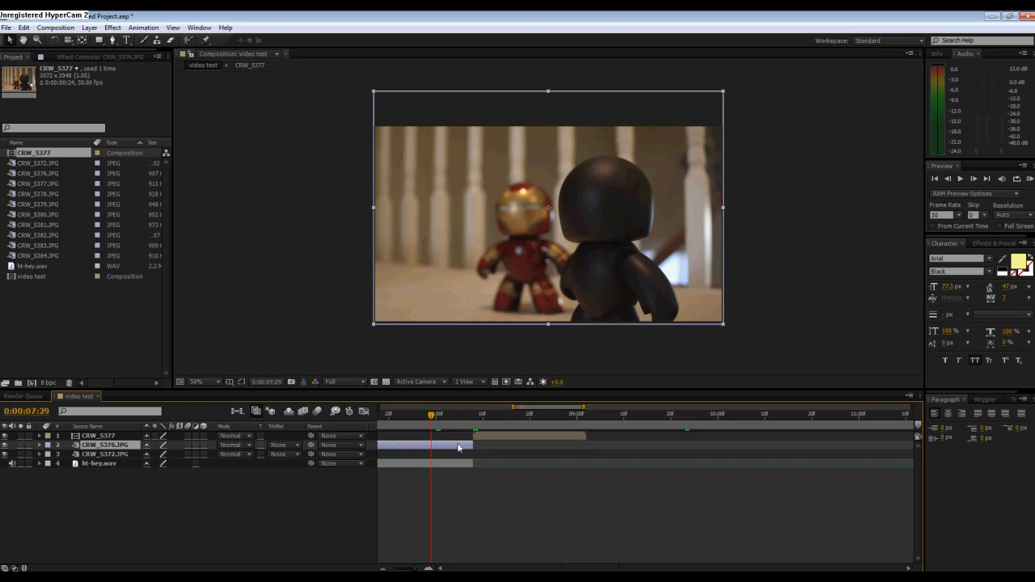
left_click(39, 445)
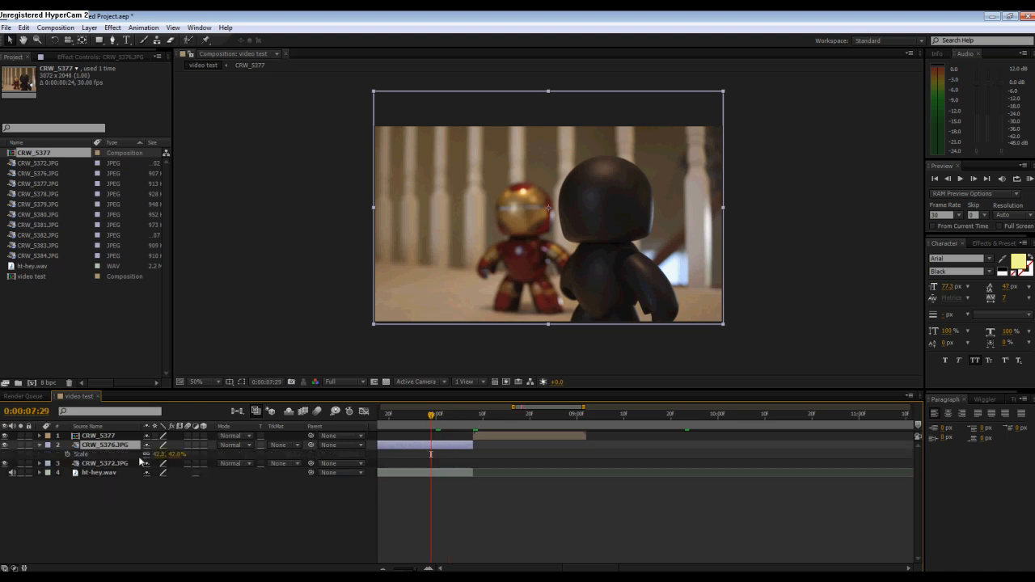
left_click_drag(430, 414, 472, 414)
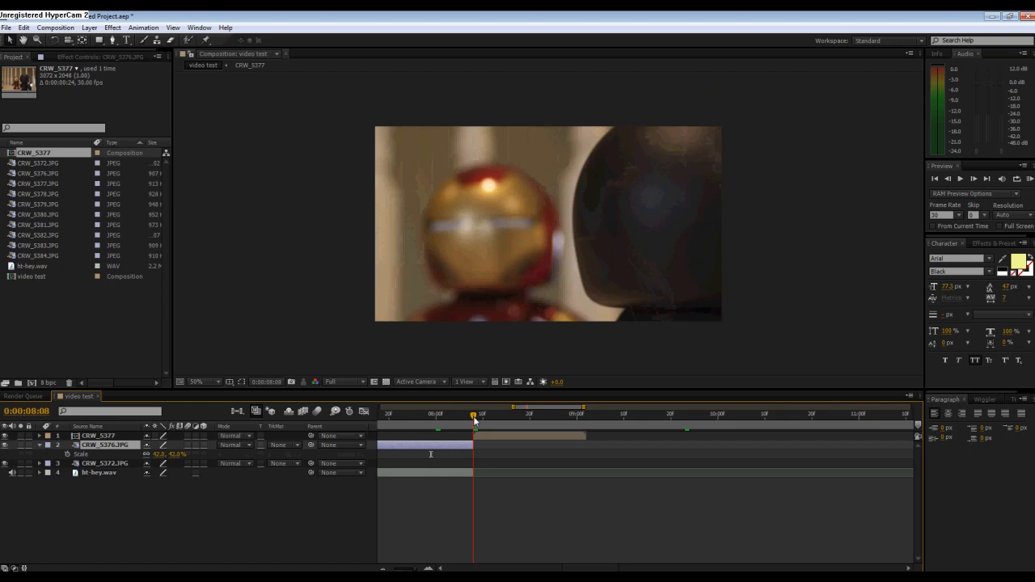
left_click_drag(472, 413, 482, 414)
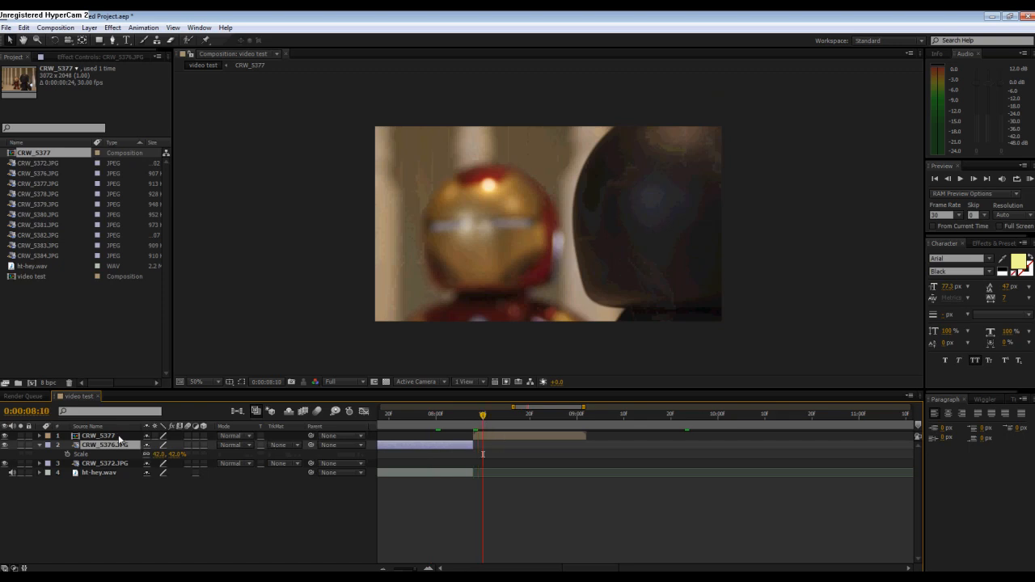
Step: Adjust the Scale and Position of the CRW_5377 layer, adding keyframes at an earlier frame
left_click(97, 435)
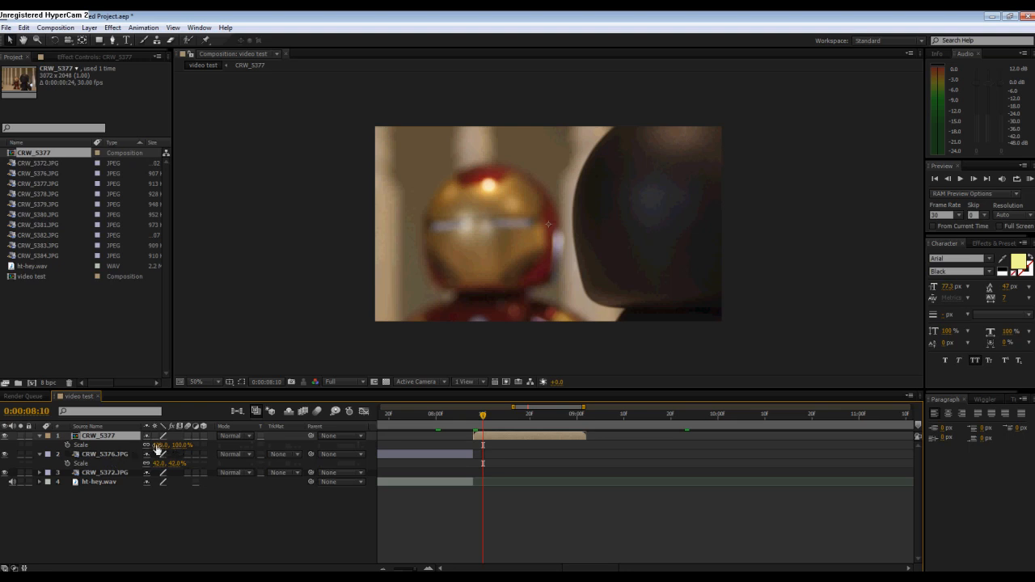
left_click(168, 445)
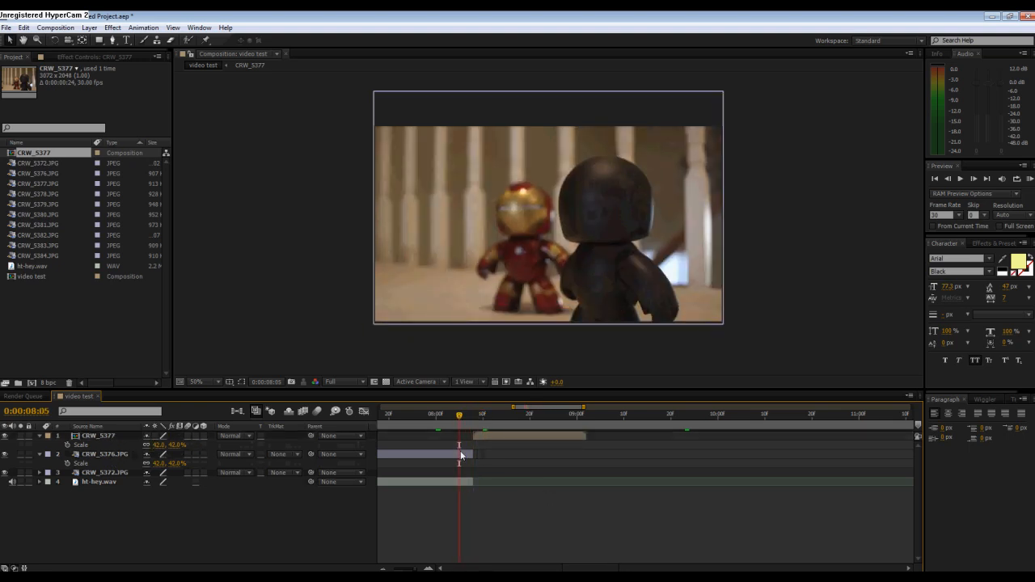
left_click(105, 452)
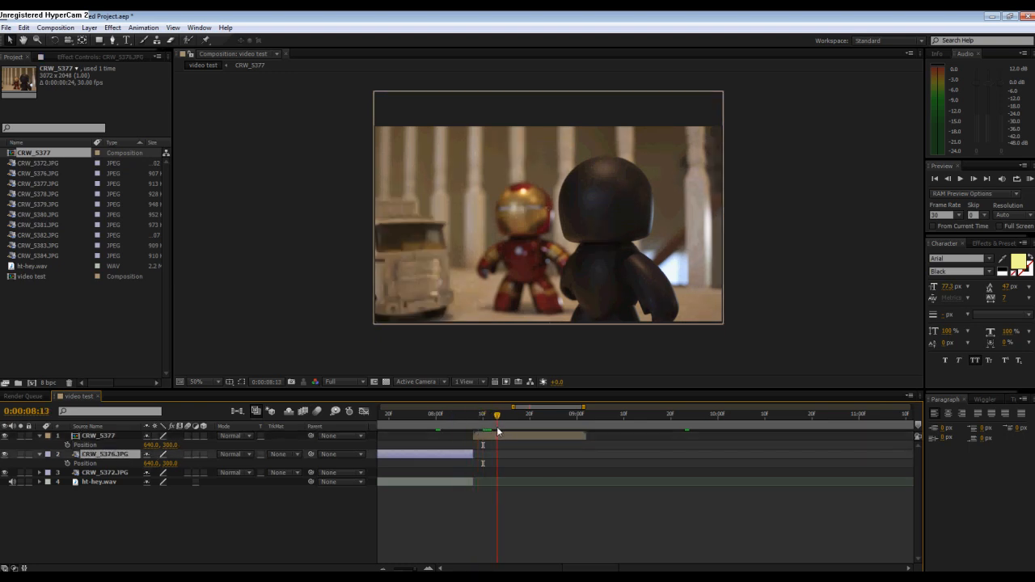
left_click(449, 414)
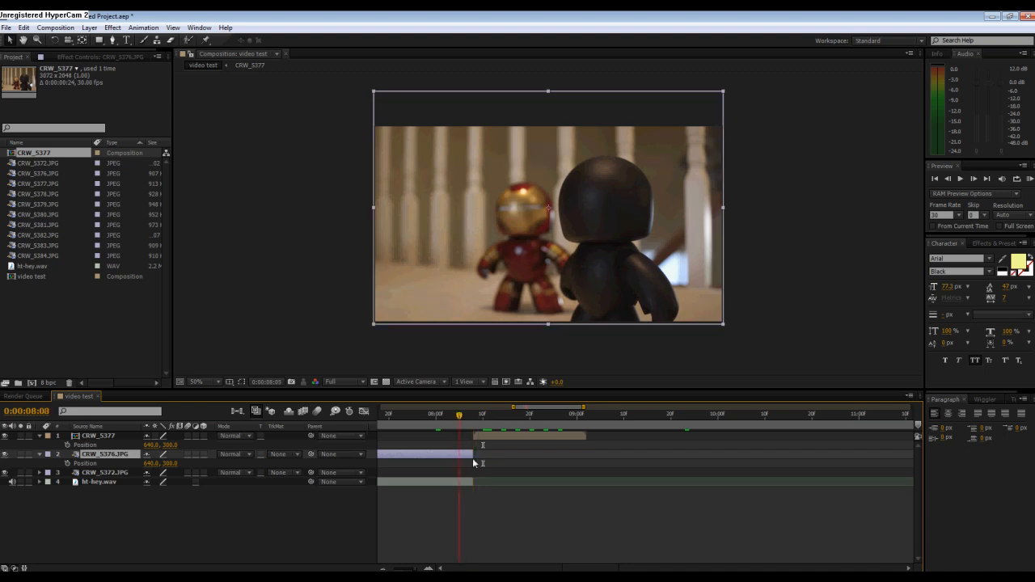
Step: Retime the CRM_5277 composition layer by dragging its bar so the truck sequence starts later
left_click(508, 414)
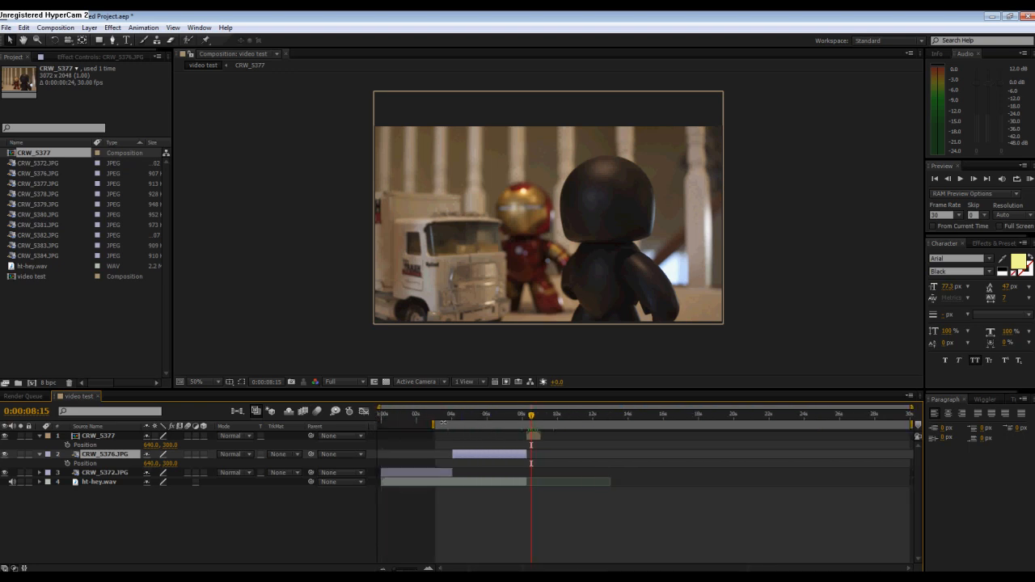
left_click(97, 482)
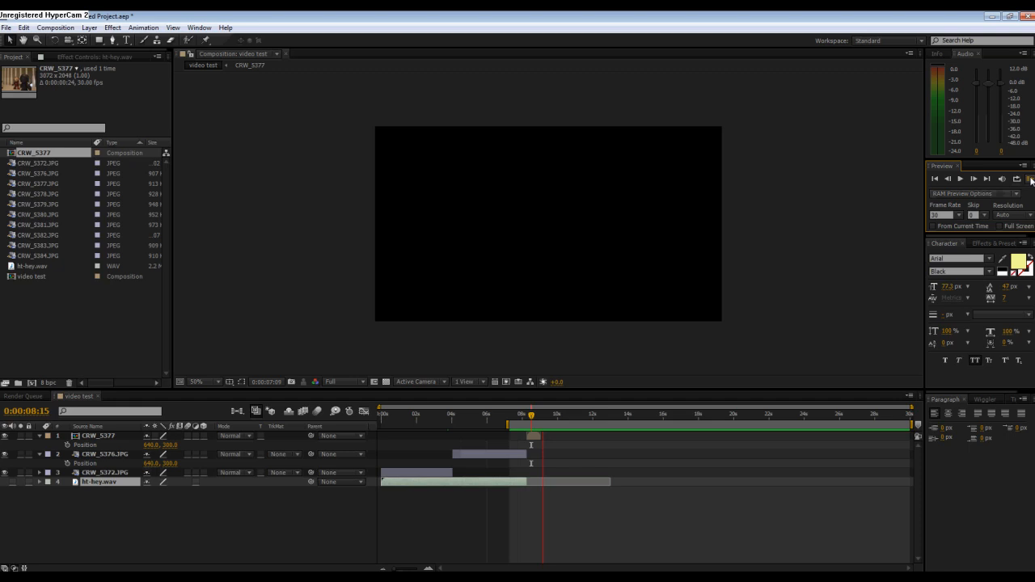
left_click(533, 414)
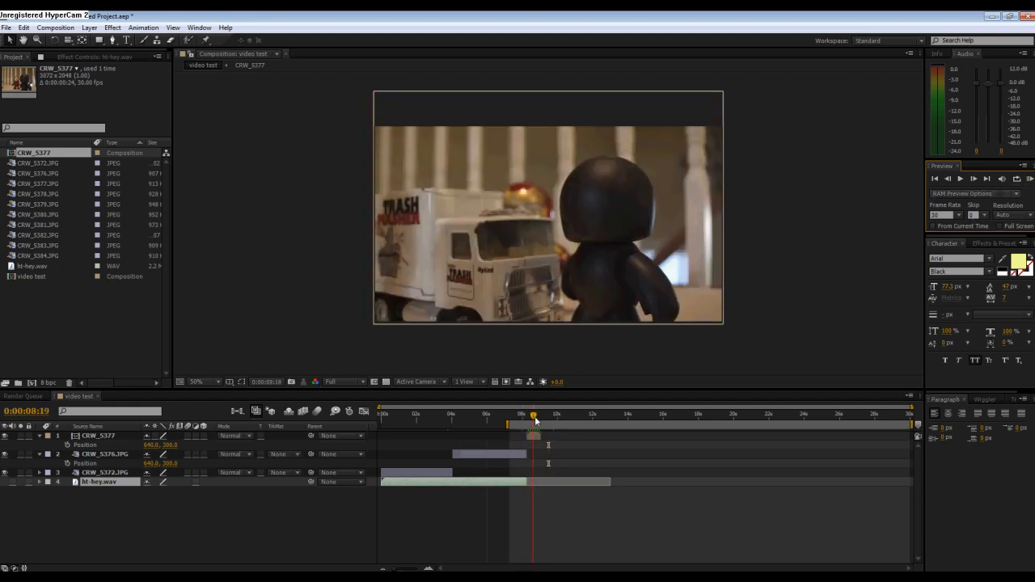
left_click_drag(532, 414, 556, 414)
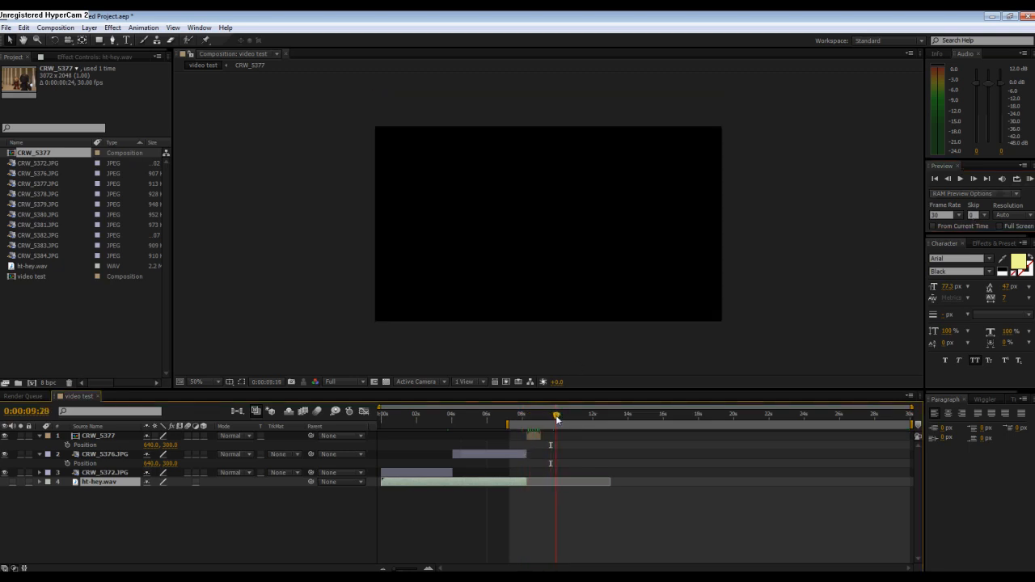
left_click_drag(557, 414, 550, 414)
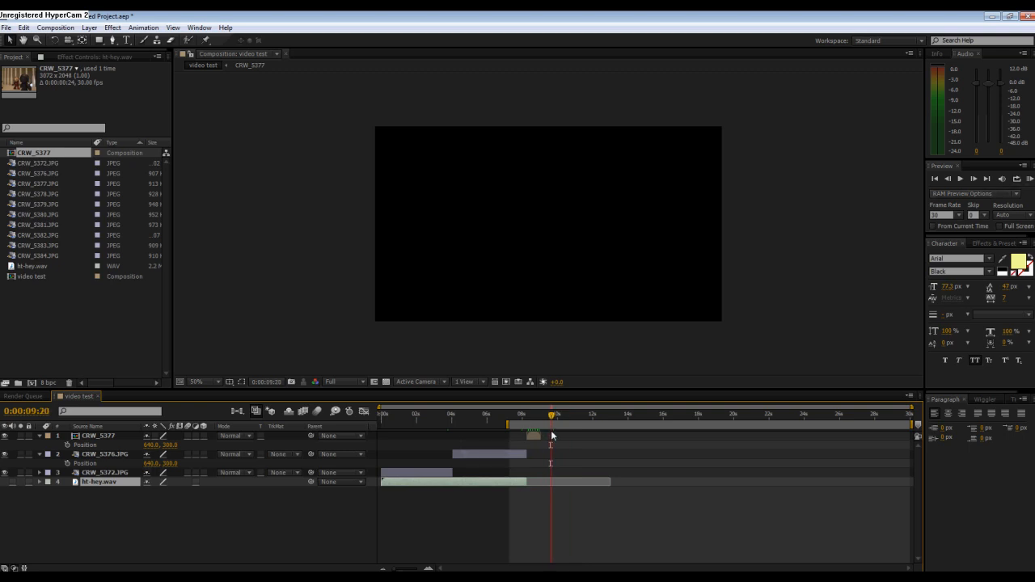
left_click(540, 414)
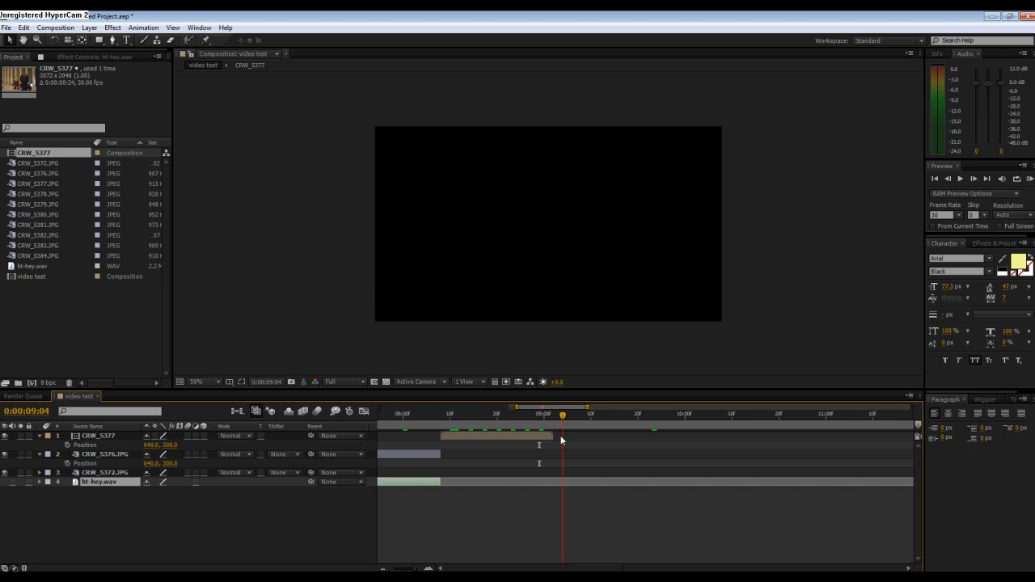
Step: Apply Time > Time-Reverse Layer to the CRM_5277 clip so it plays backwards
left_click(553, 414)
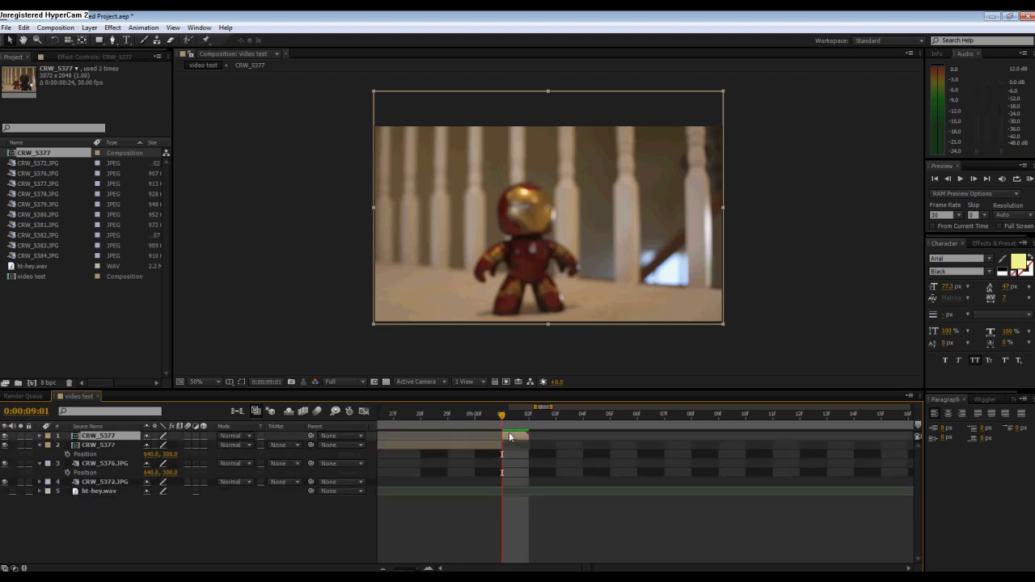
right_click(505, 436)
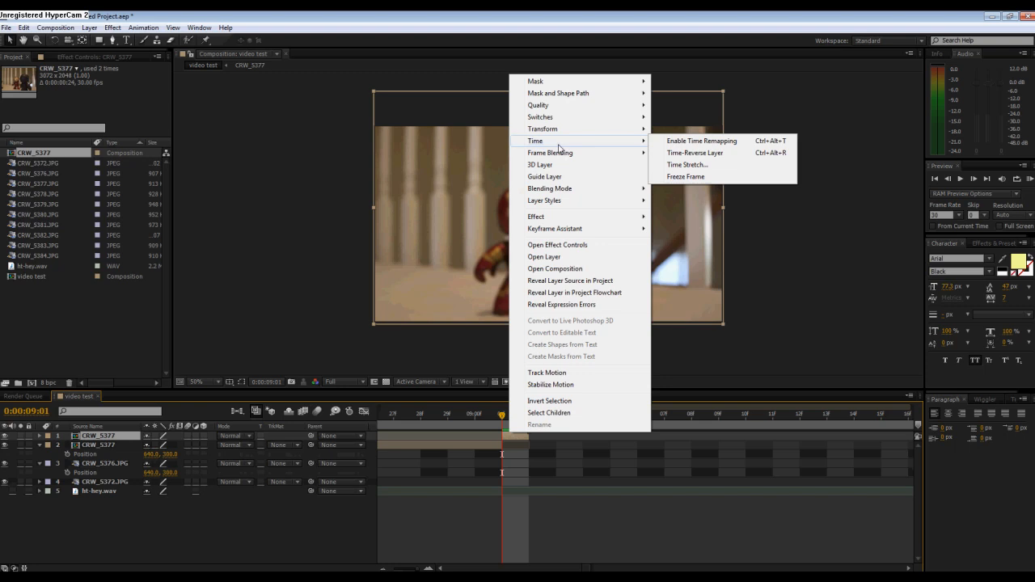
left_click(688, 165)
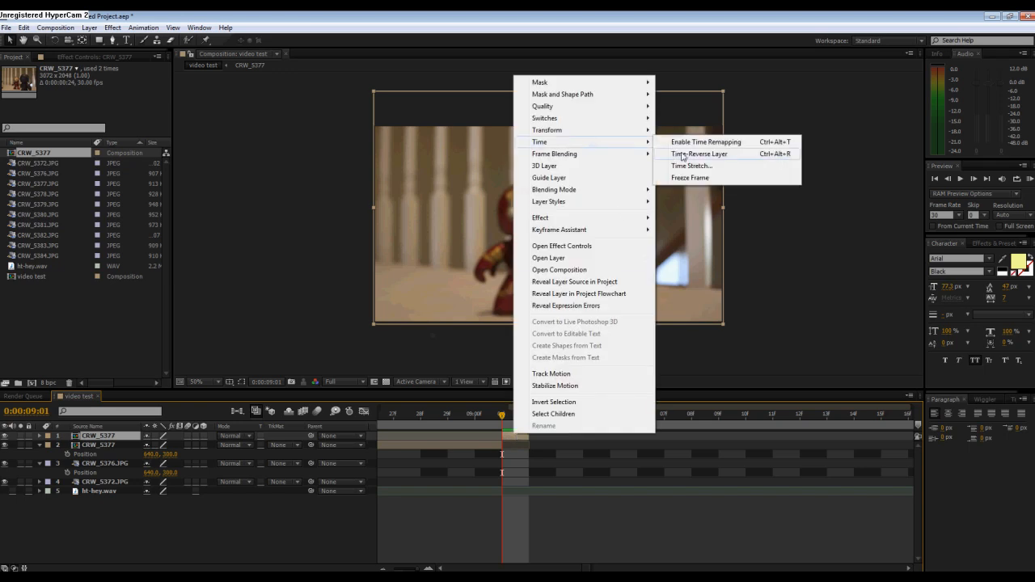
left_click(705, 142)
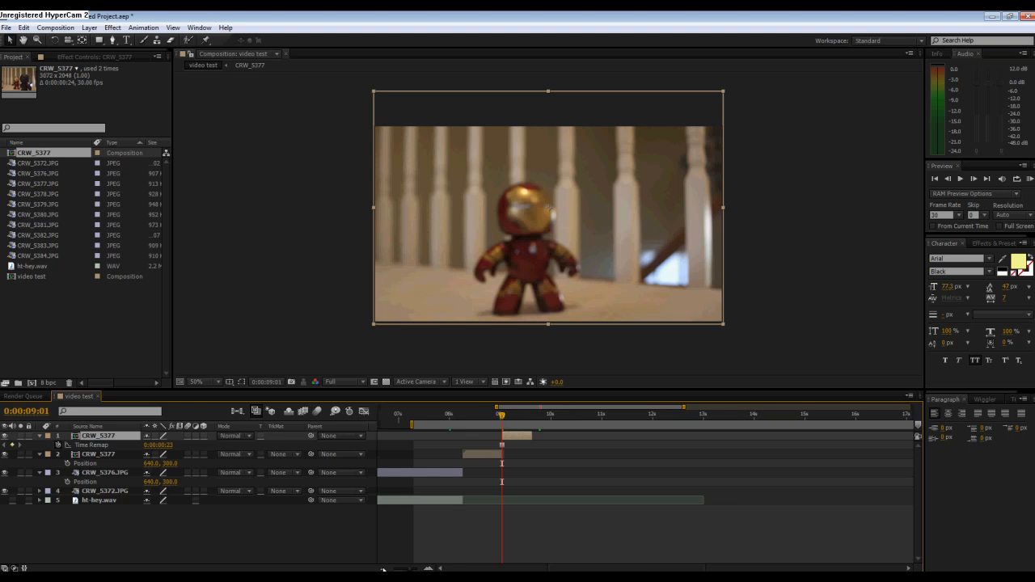
Step: Preview the reversed clip and step back to an earlier moment in the composition
left_click(516, 414)
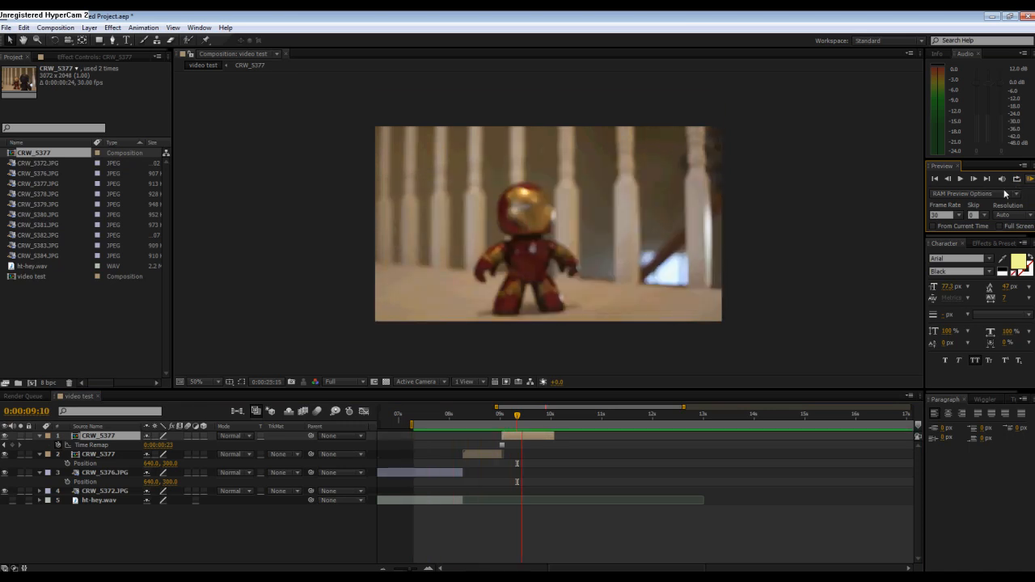
left_click(509, 414)
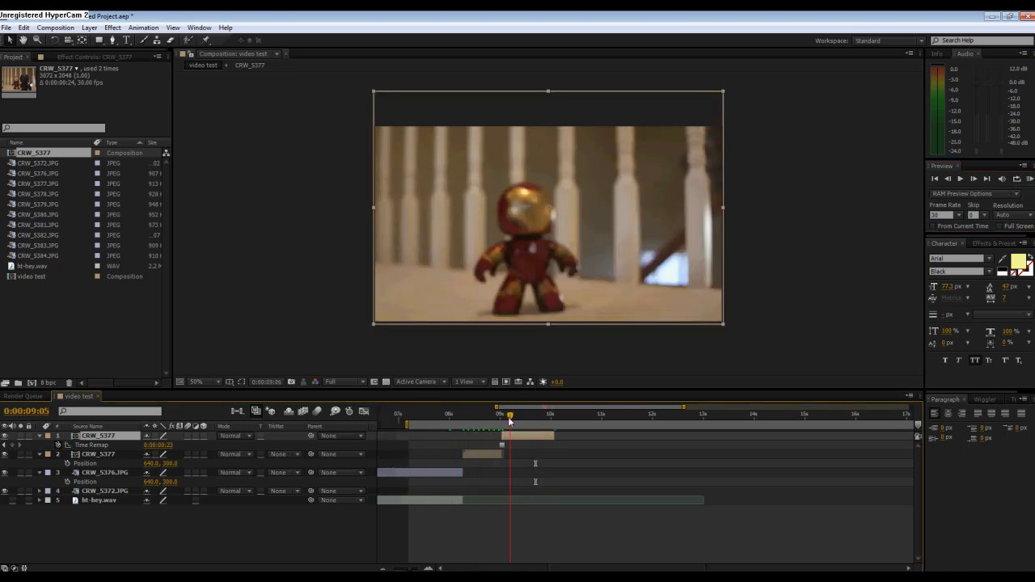
left_click(440, 414)
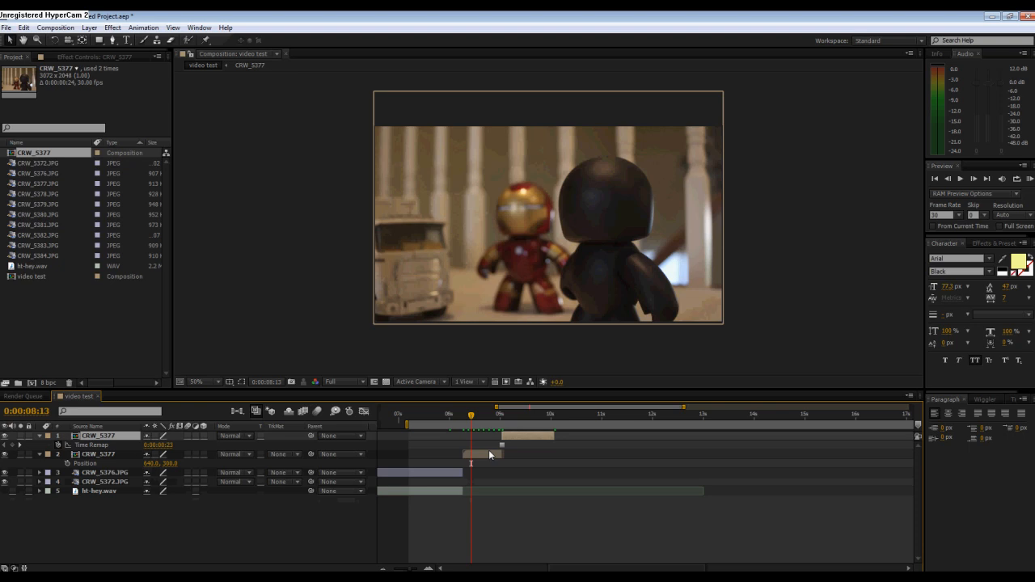
mouse_move(387, 262)
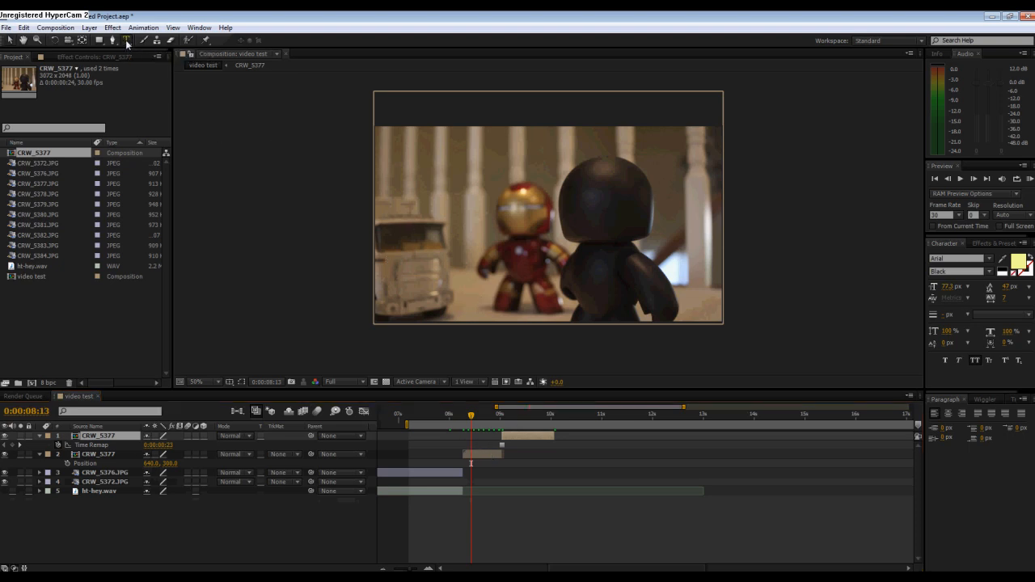
Step: Write REDHEADHENRY text with the Type tool and set its fill colour to pink
left_click(126, 39)
type("REDHEAD")
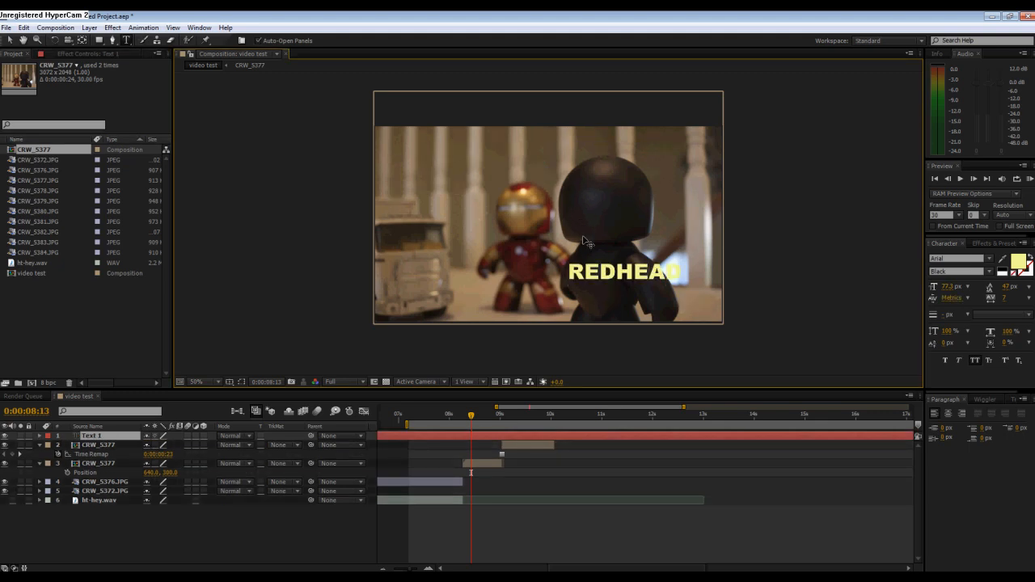
type("HEN")
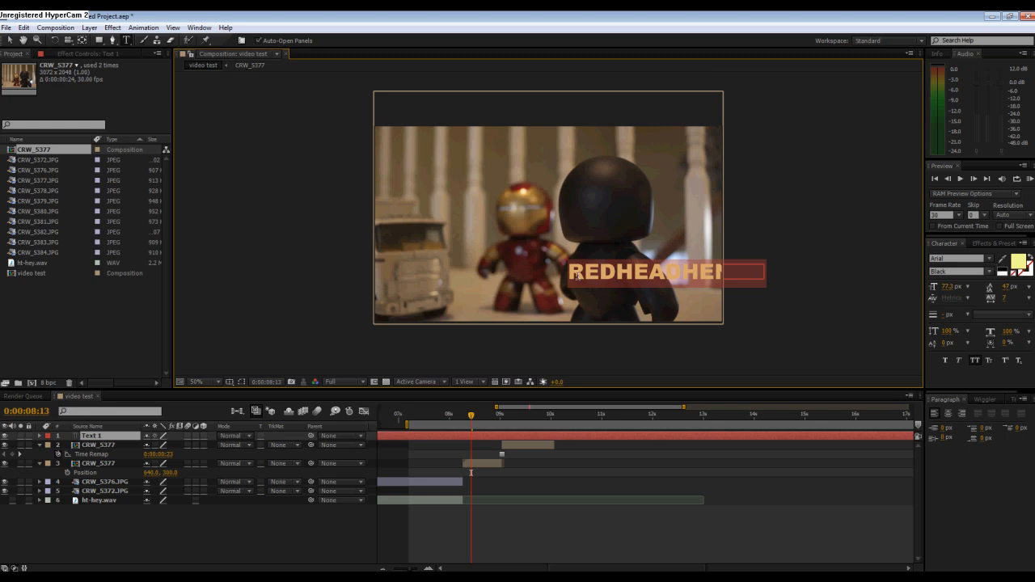
left_click(1003, 259)
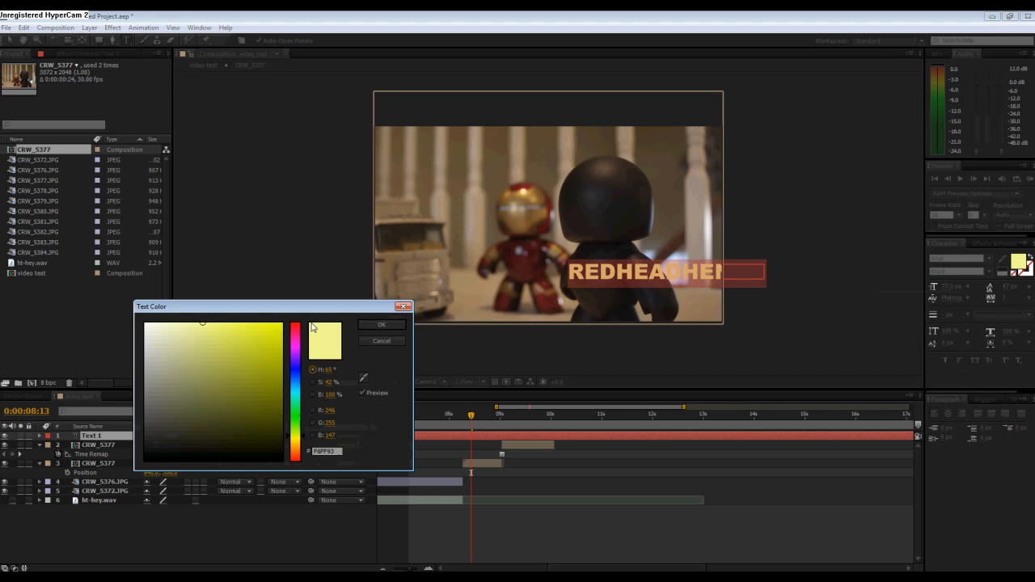
left_click(296, 353)
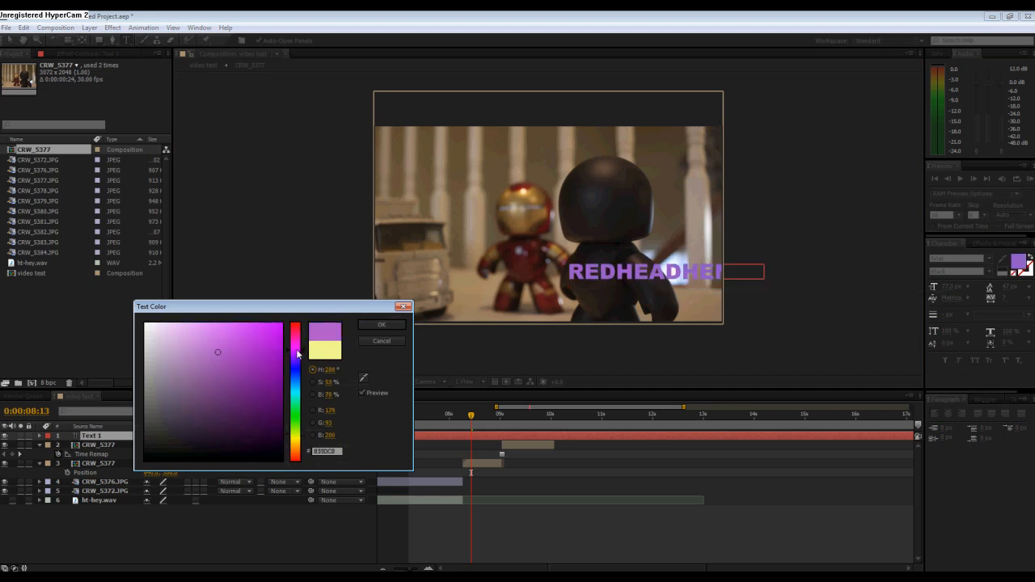
left_click(301, 314)
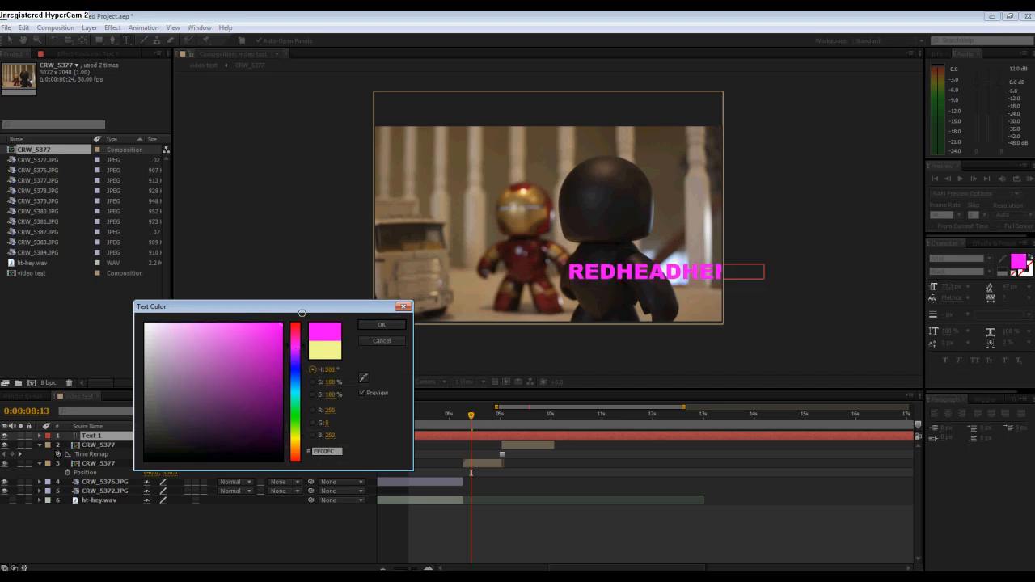
left_click(381, 324)
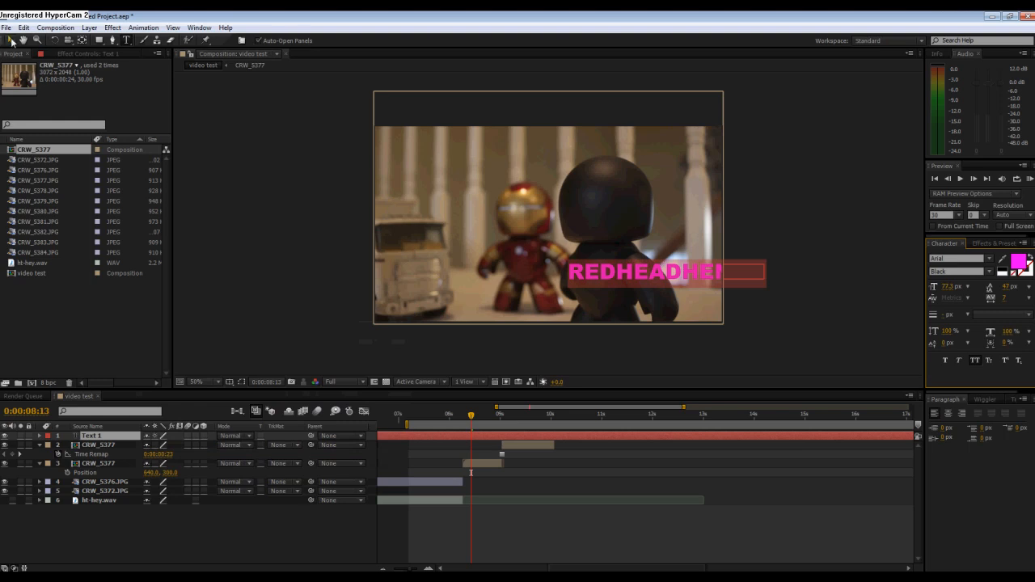
left_click(230, 381)
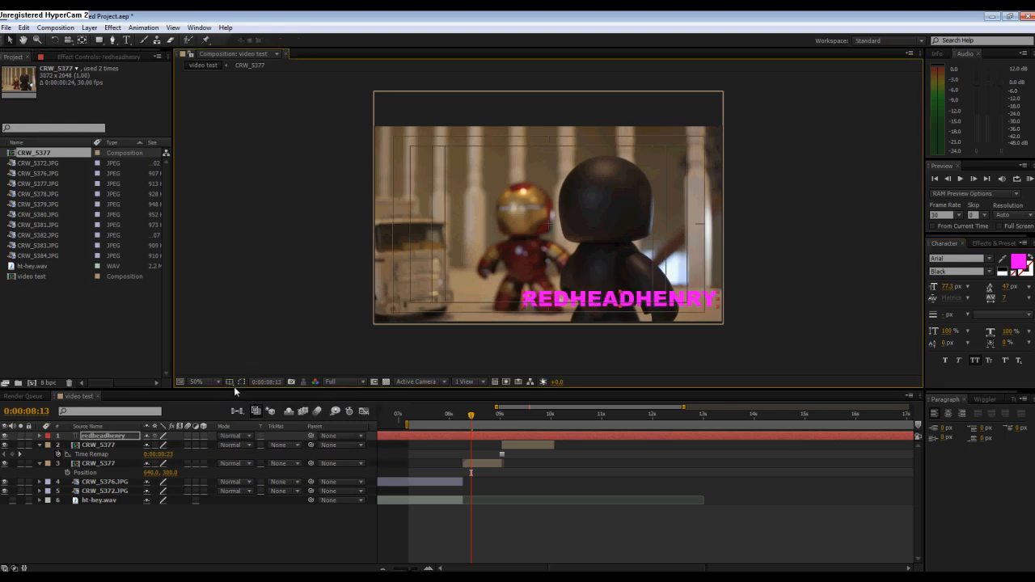
Step: Position the watermark layer and lower its Opacity so it appears semi-transparent
left_click(229, 382)
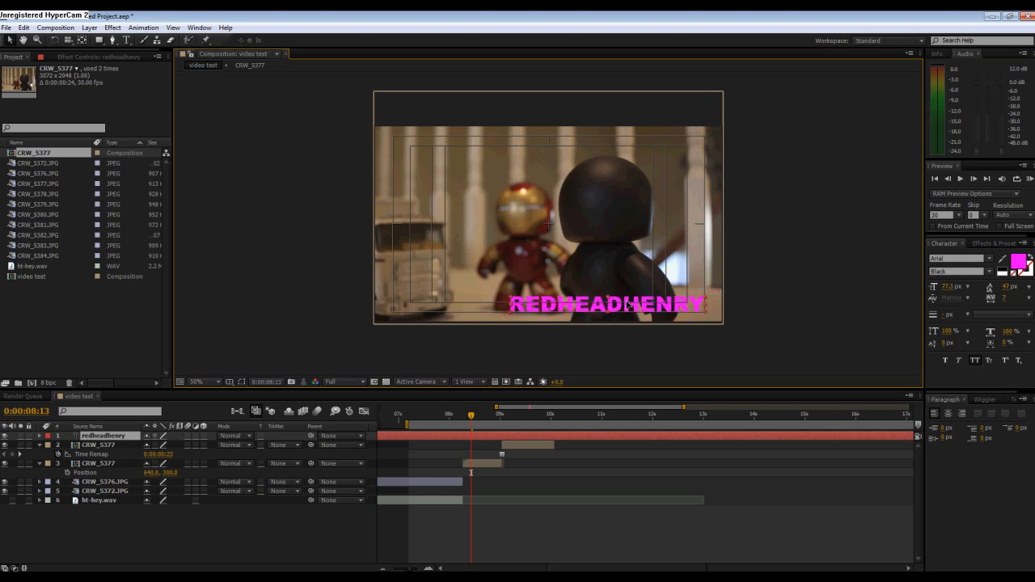
double_click(103, 435)
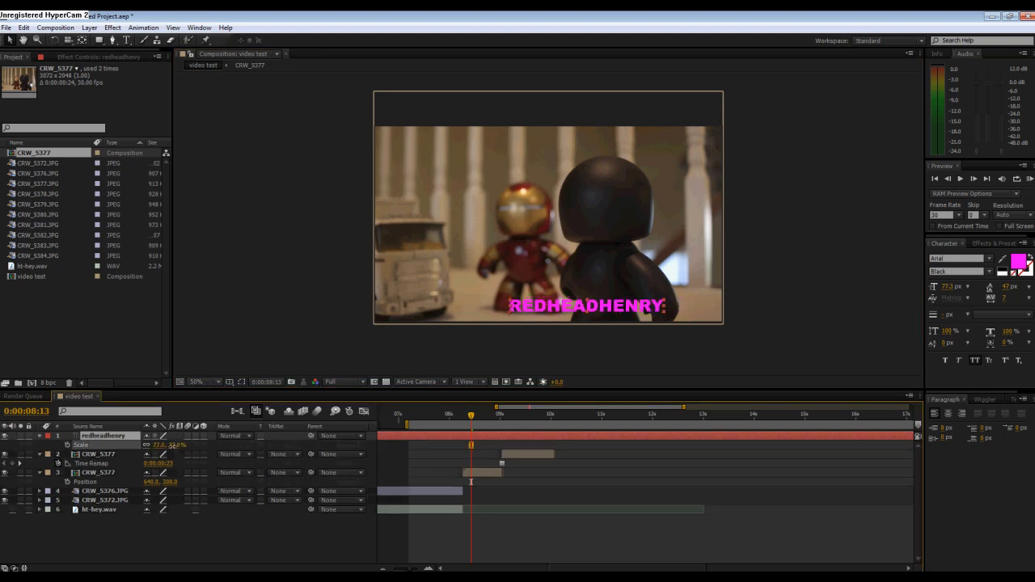
left_click(230, 382)
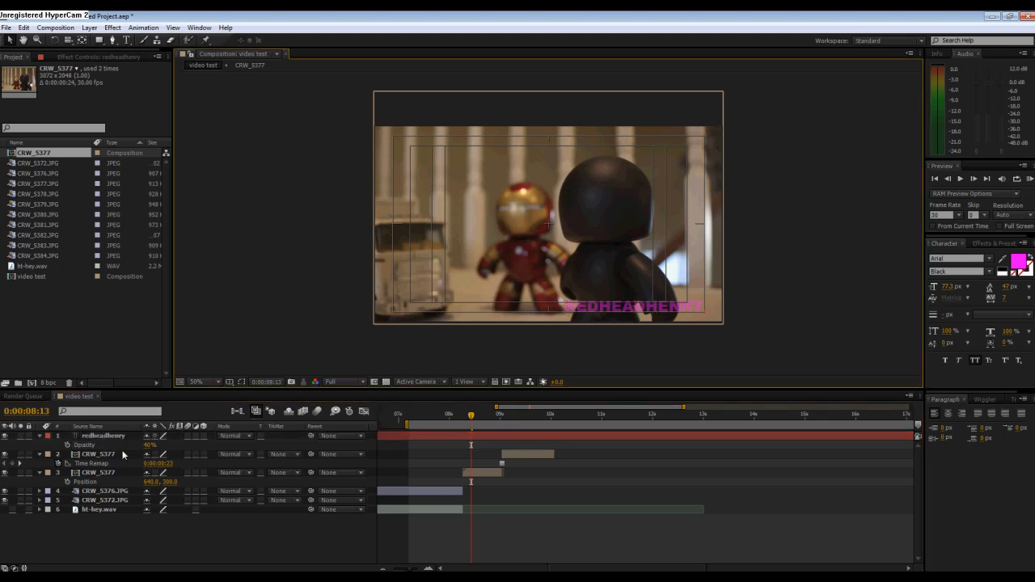
left_click(39, 445)
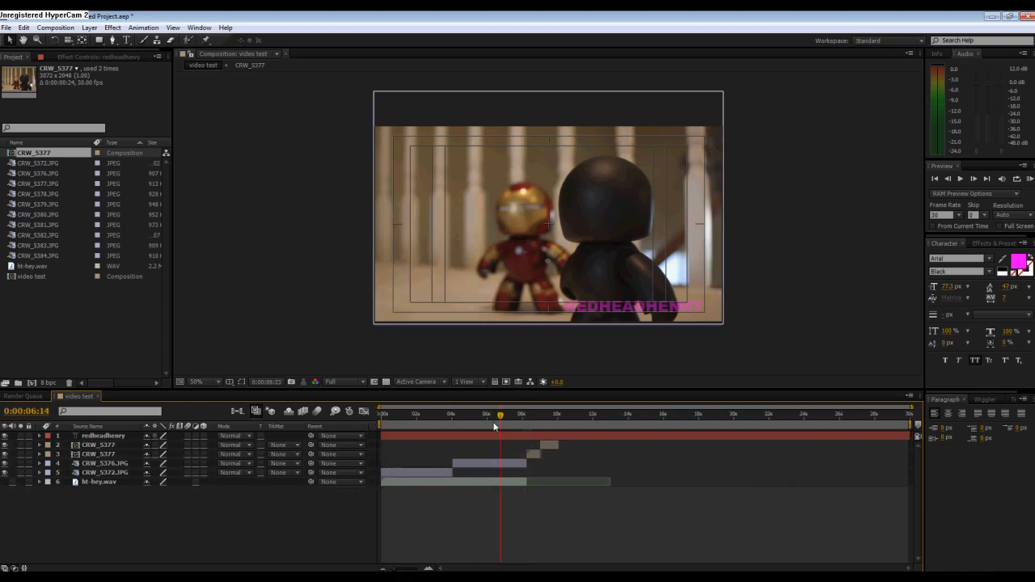
left_click(556, 414)
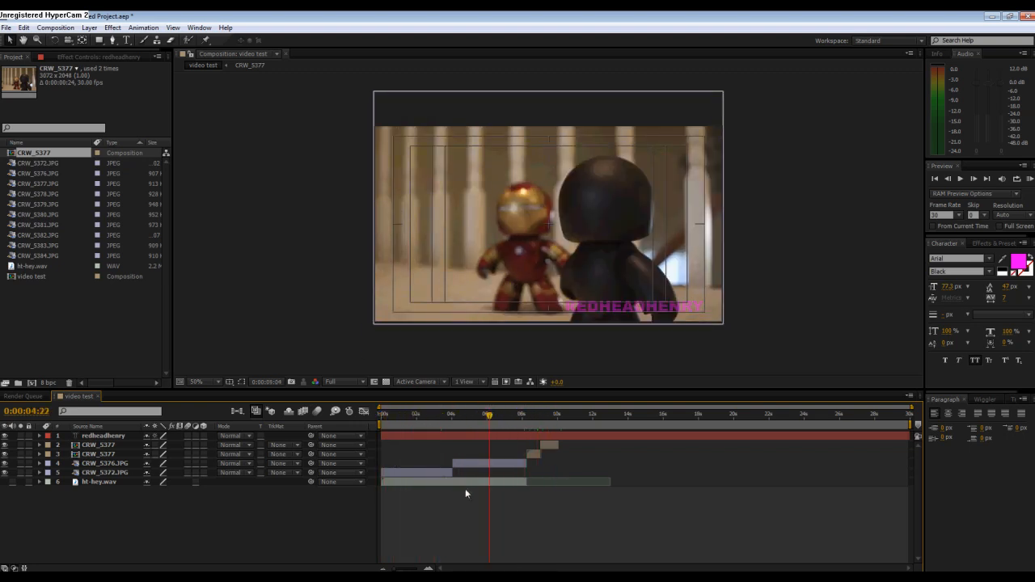
left_click(557, 414)
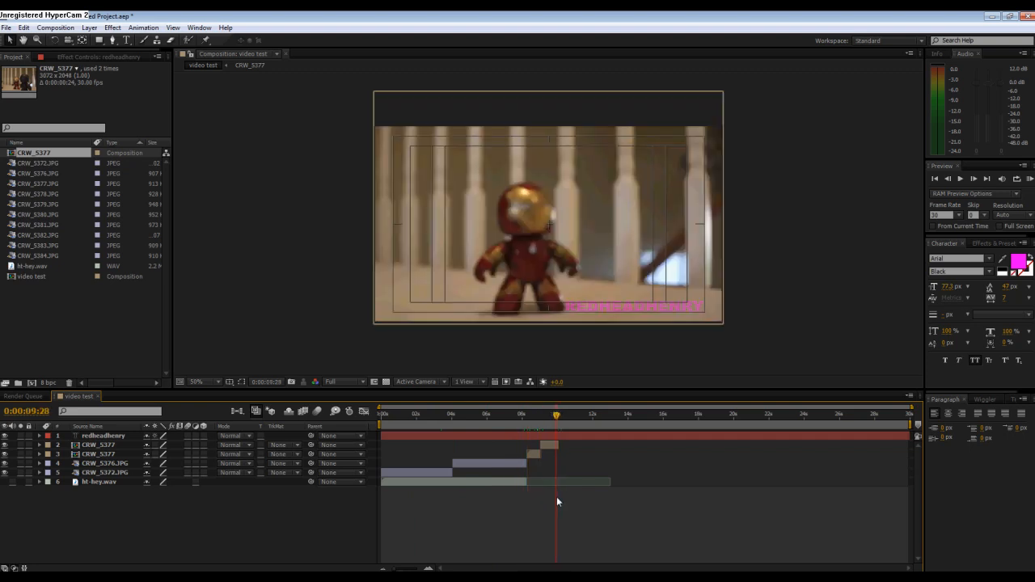
left_click(887, 414)
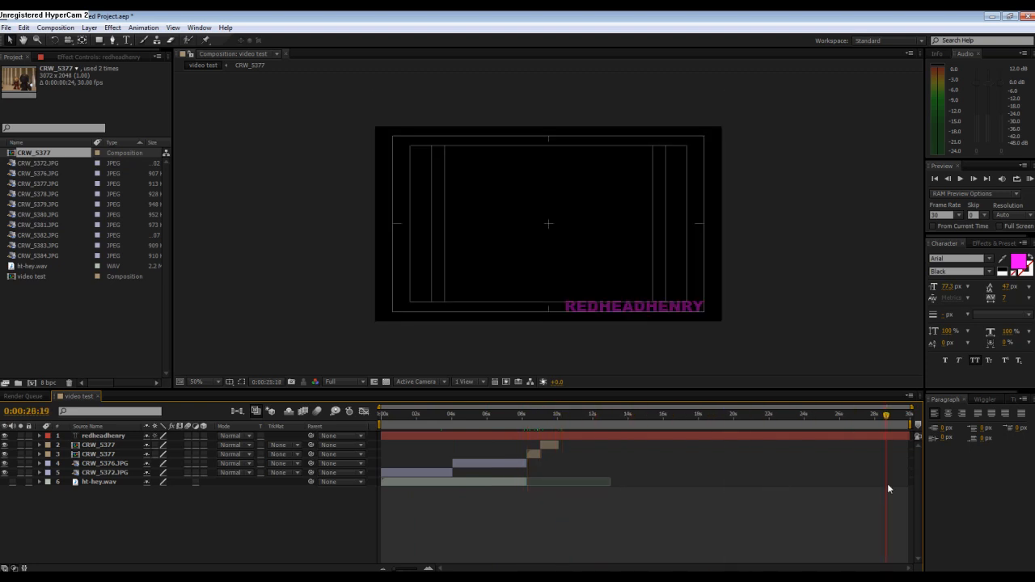
left_click(881, 414)
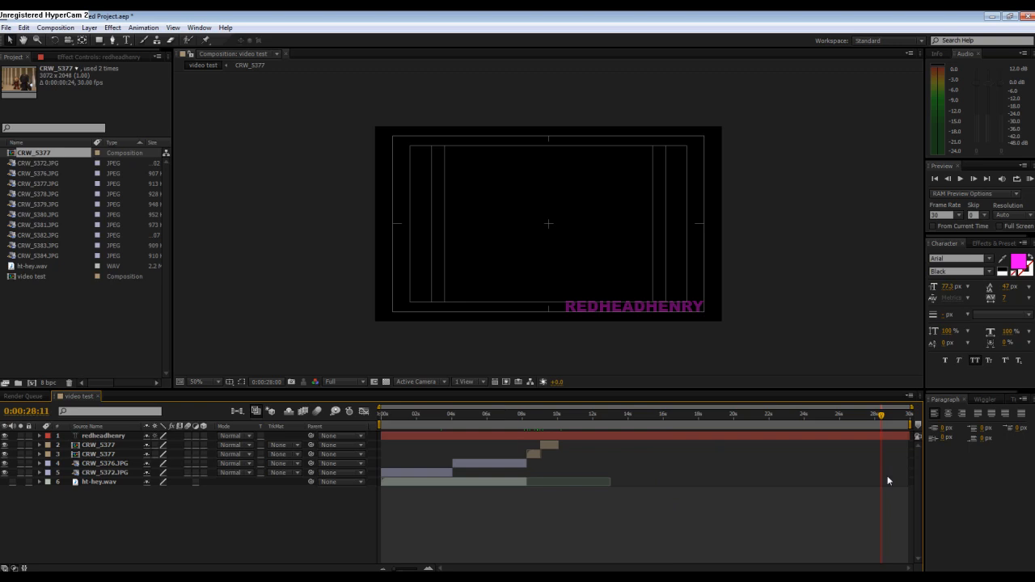
left_click(597, 414)
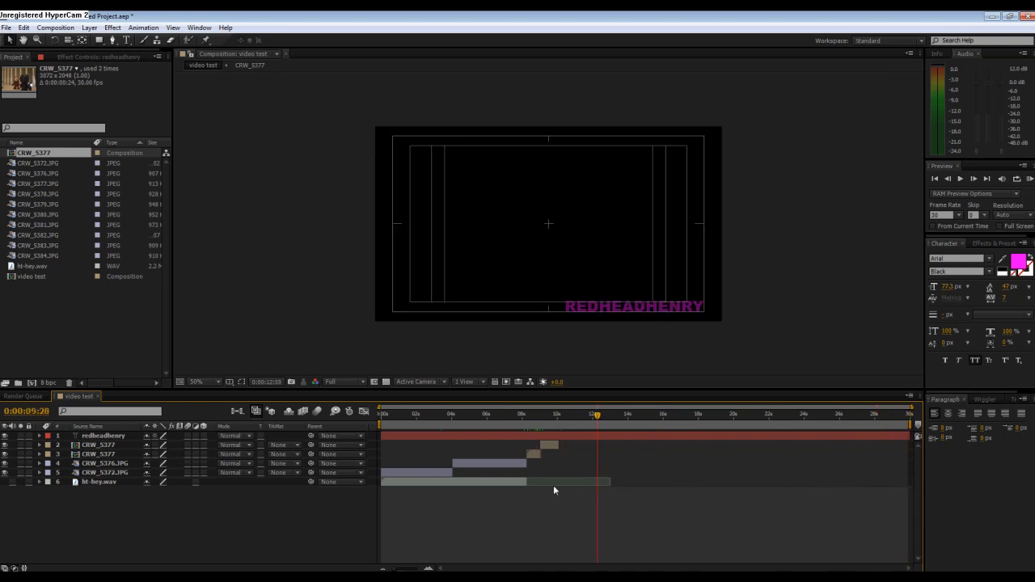
left_click(553, 414)
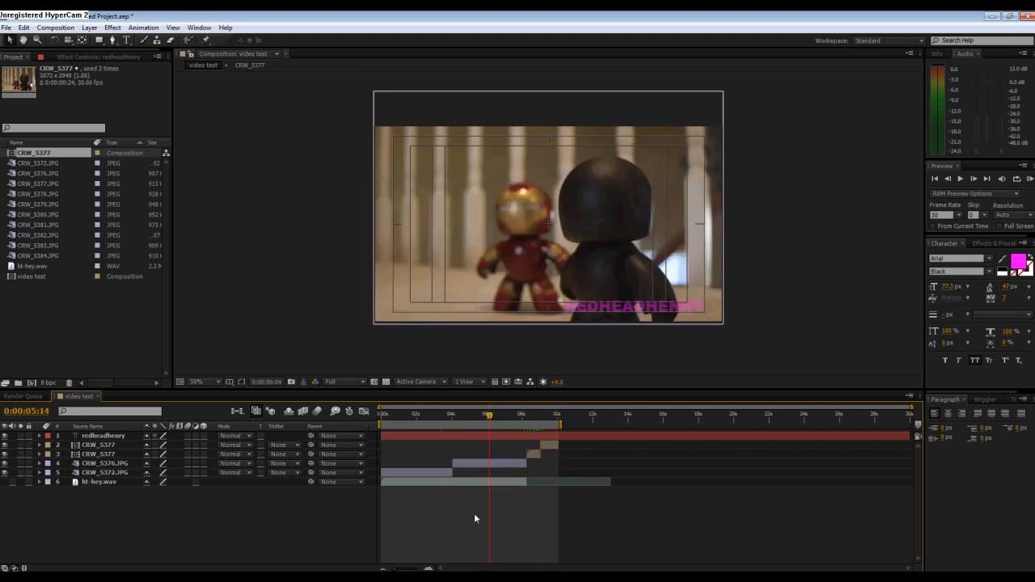
left_click(381, 414)
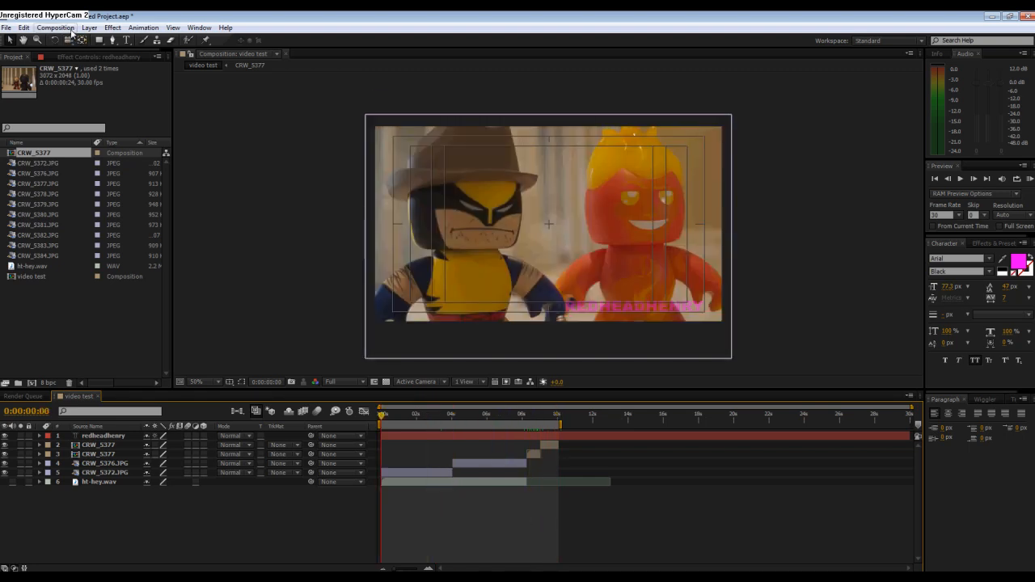
Step: Add video test to the Render Queue and bring up the queued item's output module settings
left_click(55, 25)
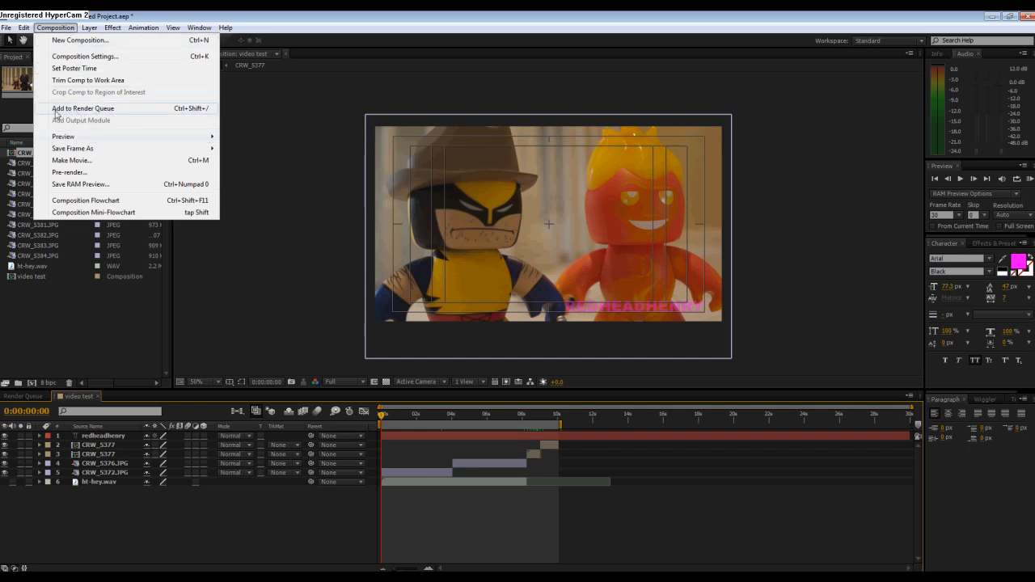
left_click(83, 107)
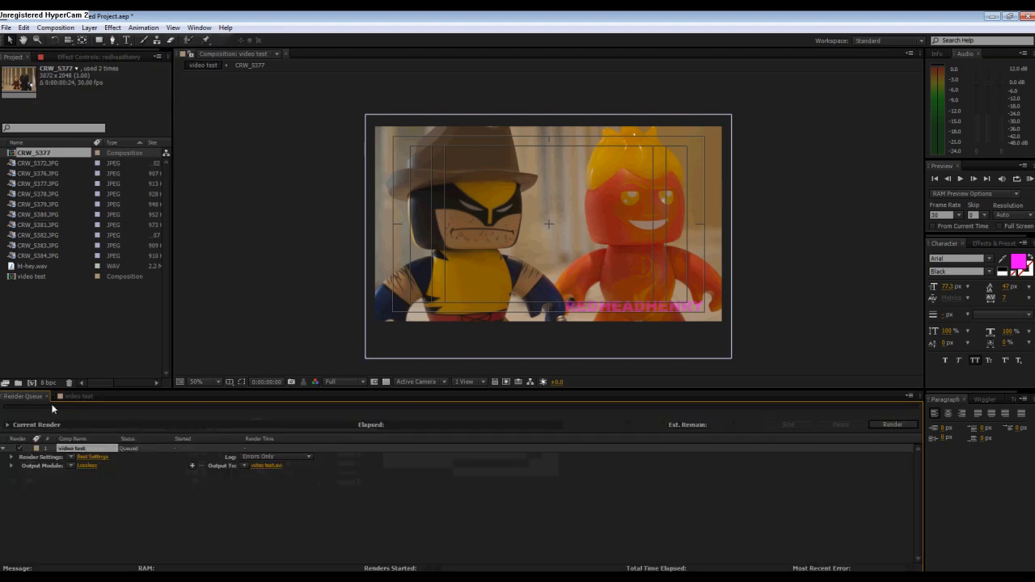
left_click(75, 396)
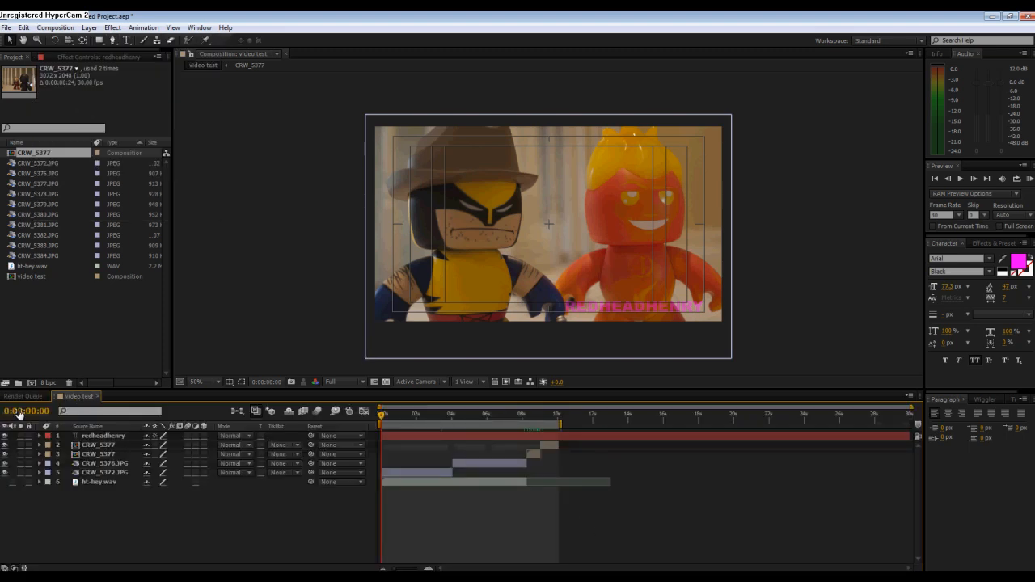
left_click(23, 397)
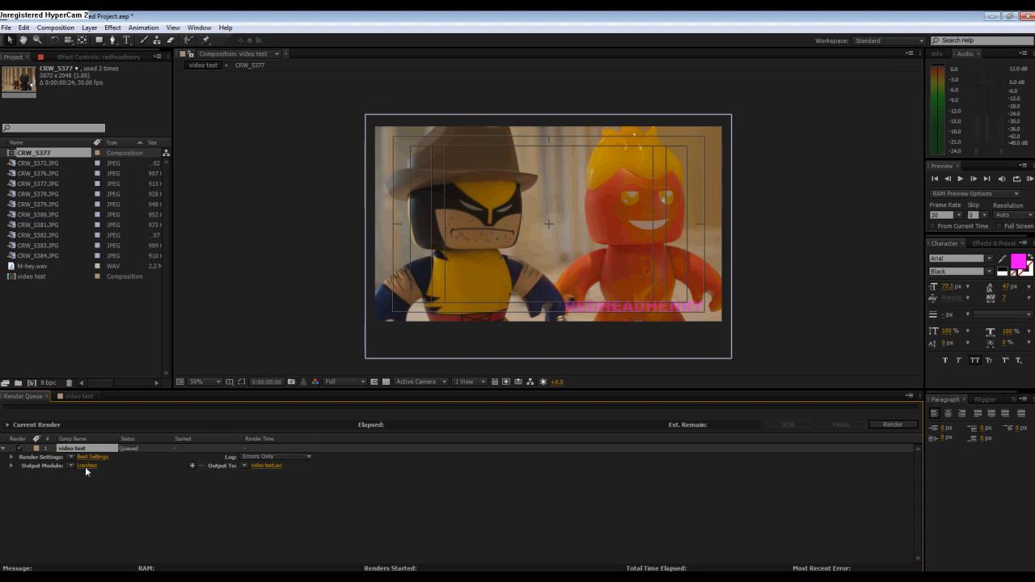
left_click(87, 466)
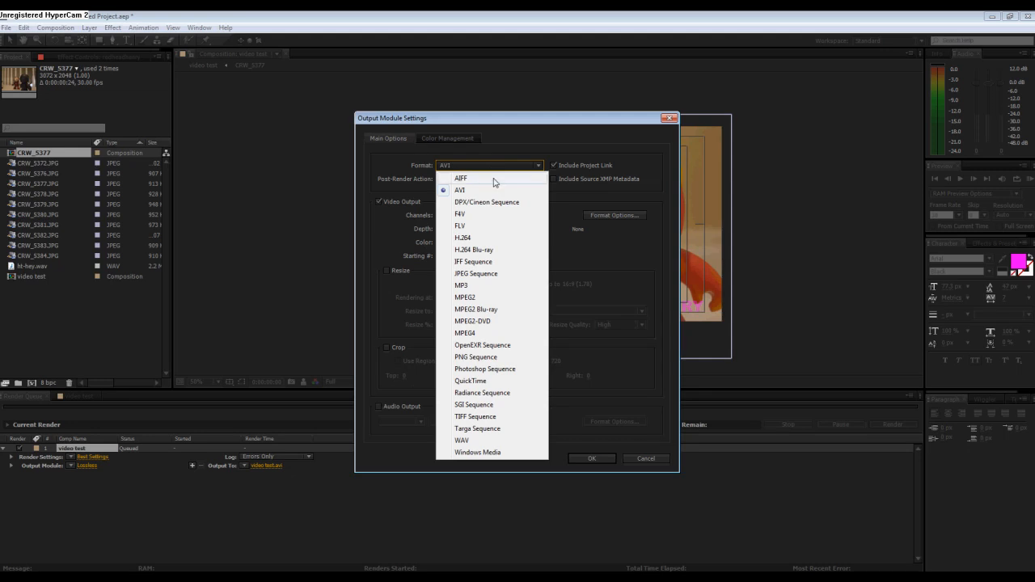
mouse_move(459, 237)
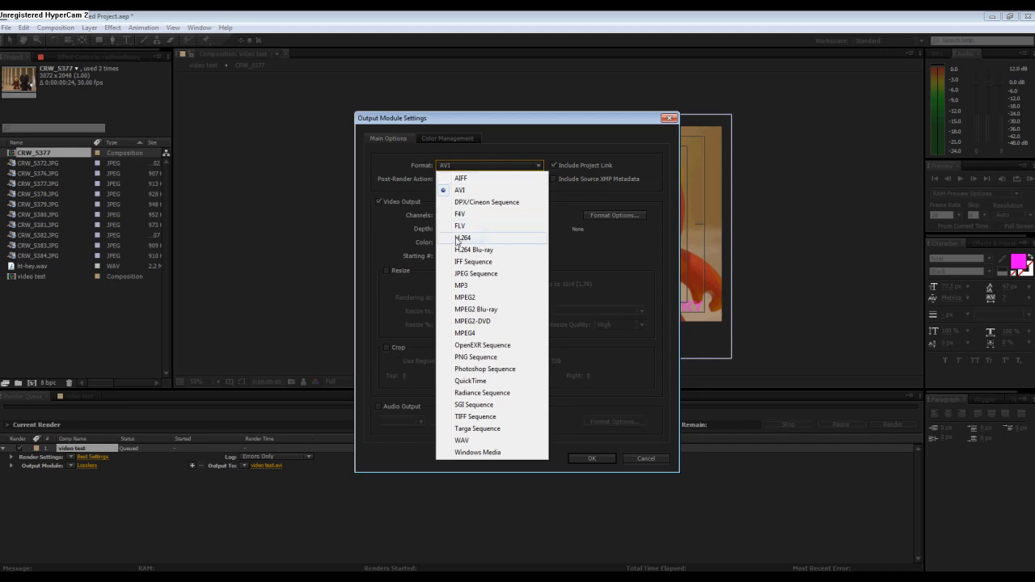
mouse_move(476, 244)
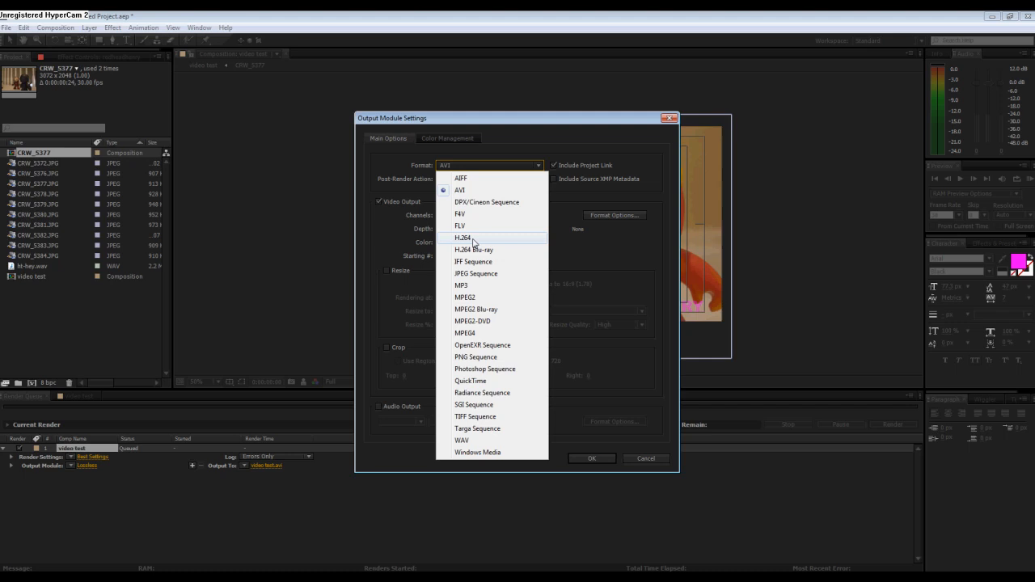
Step: Set the output module format to H.264 and confirm its video options (High profile, CBR bitrate)
left_click(462, 238)
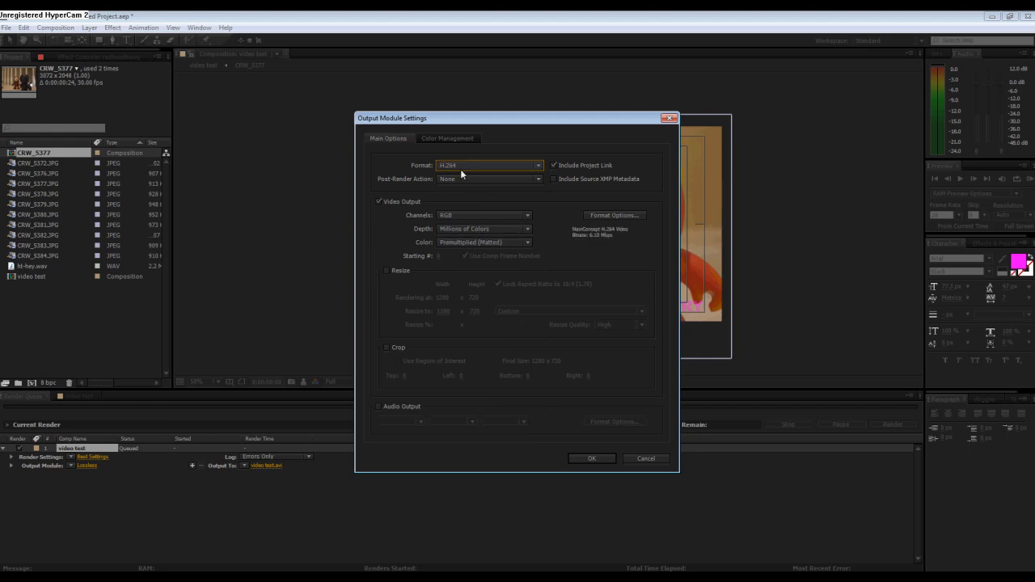
mouse_move(427, 249)
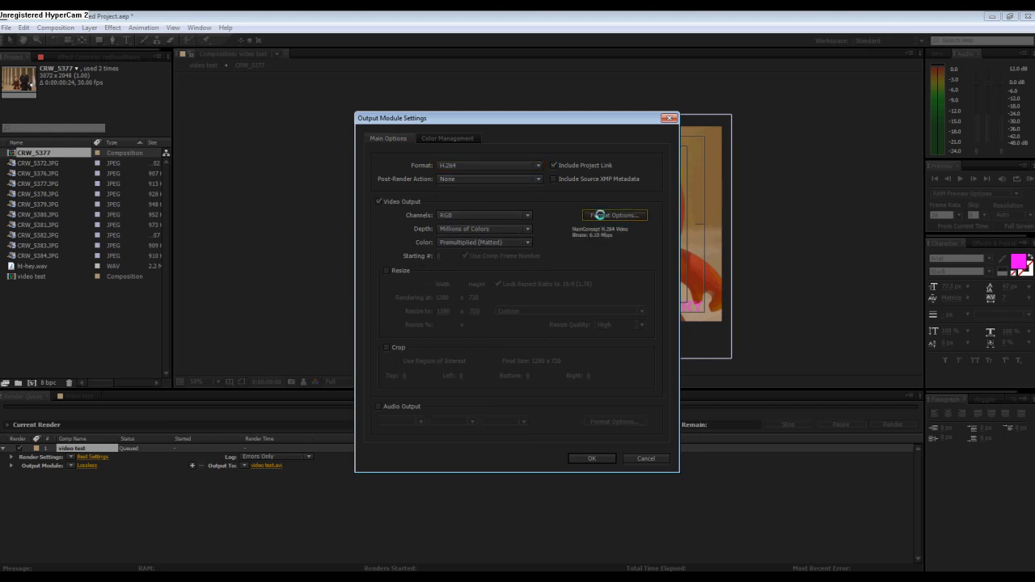
left_click(615, 214)
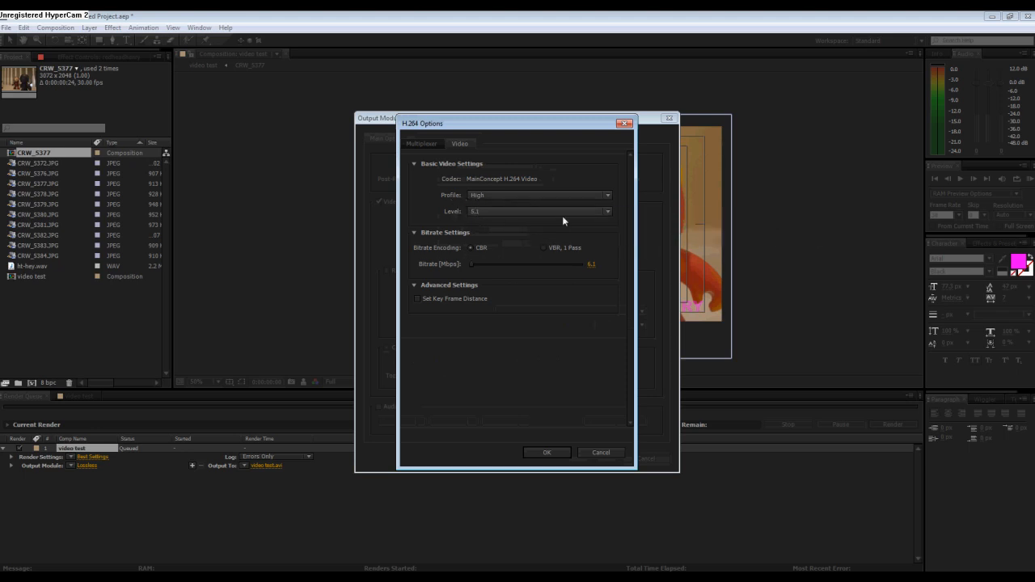
mouse_move(472, 250)
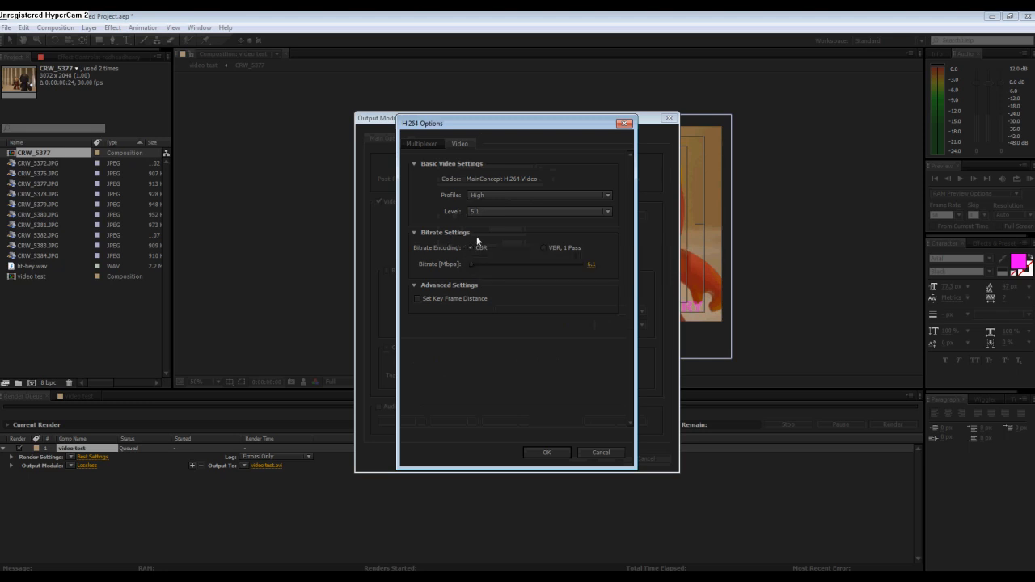
mouse_move(467, 272)
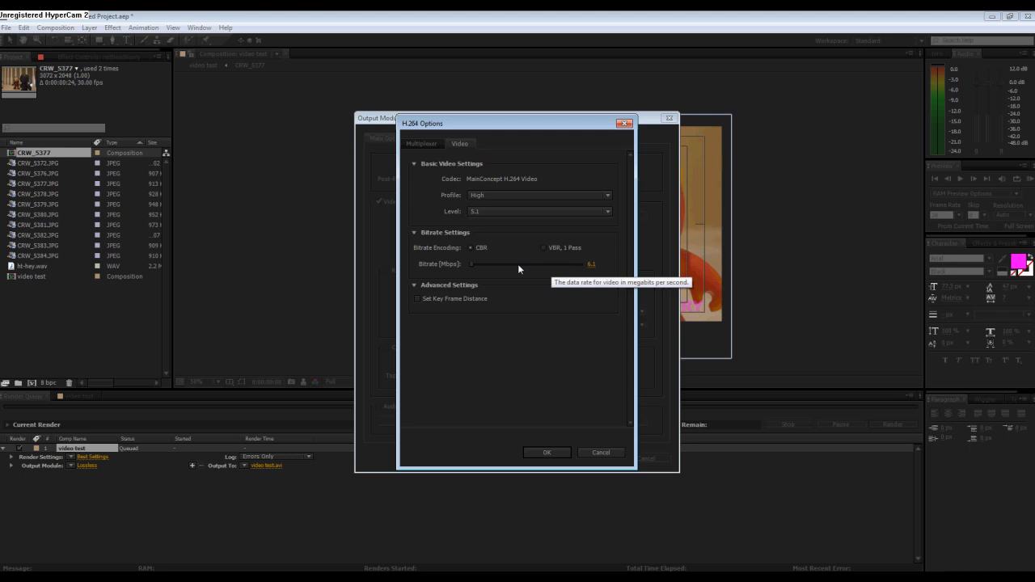
mouse_move(585, 275)
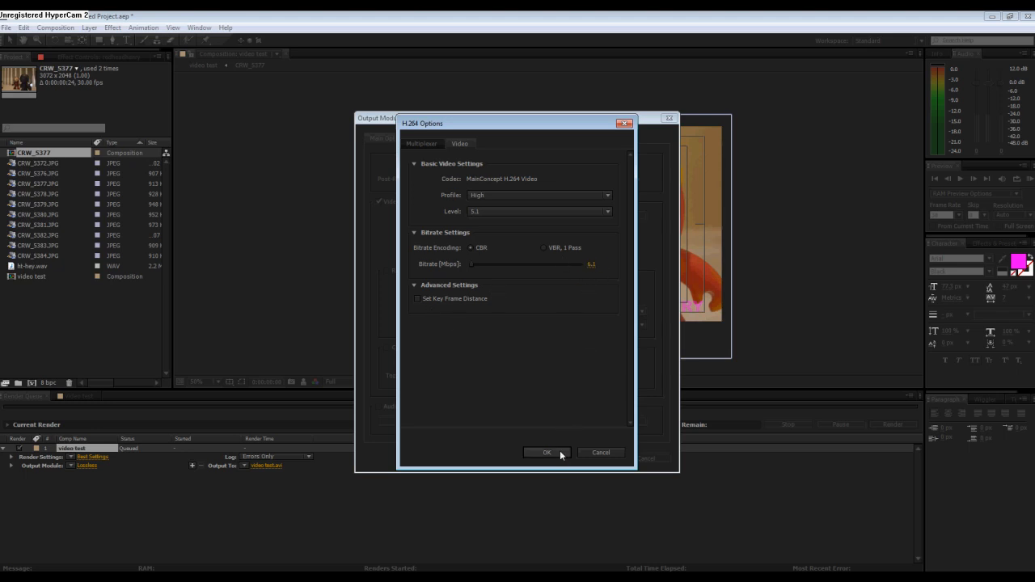
left_click(547, 453)
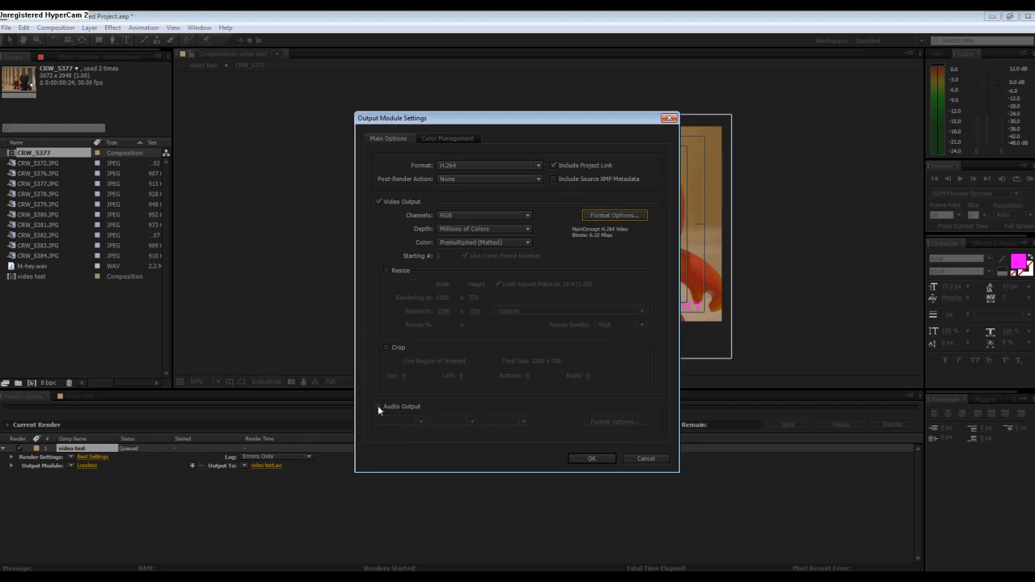
Step: Enable audio output for the render, encoded as AAC at 128 kbps
left_click(378, 406)
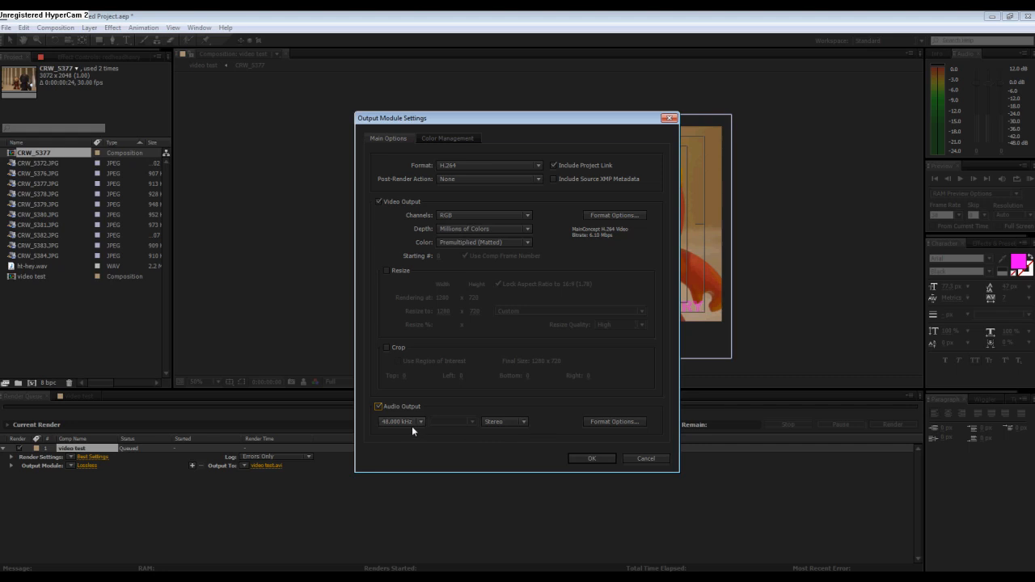
mouse_move(615, 430)
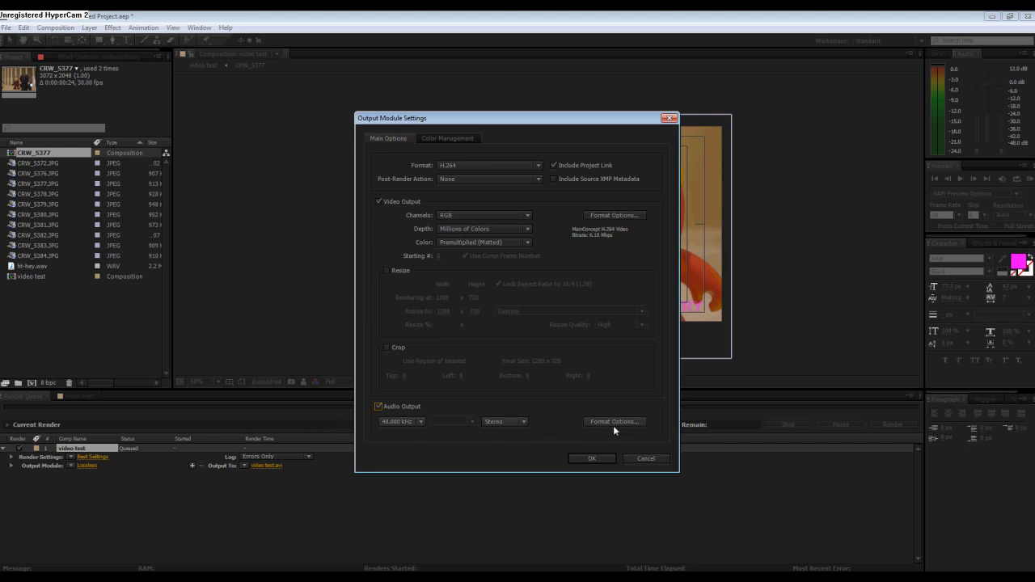
left_click(615, 420)
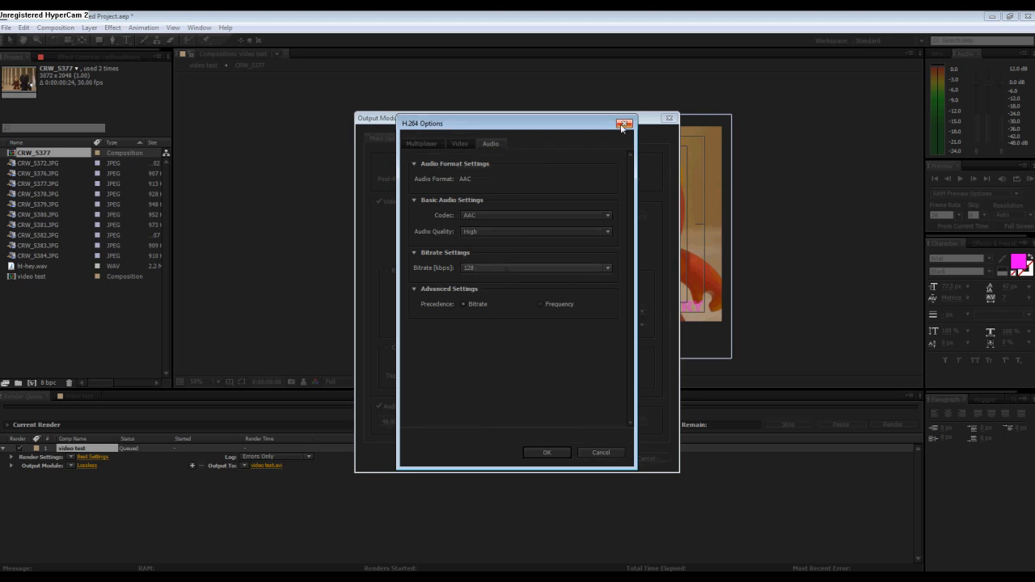
mouse_move(625, 123)
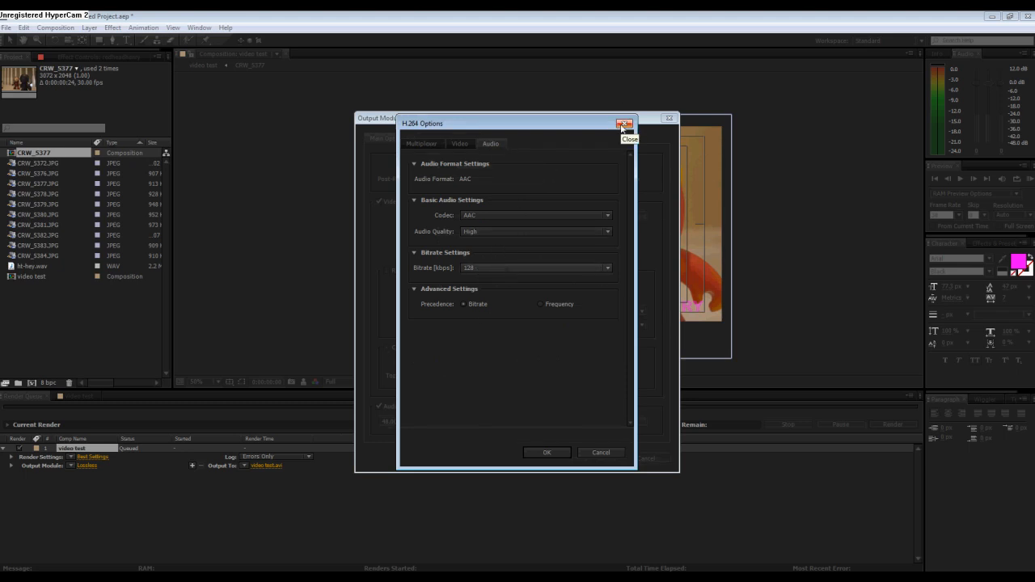
left_click(625, 123)
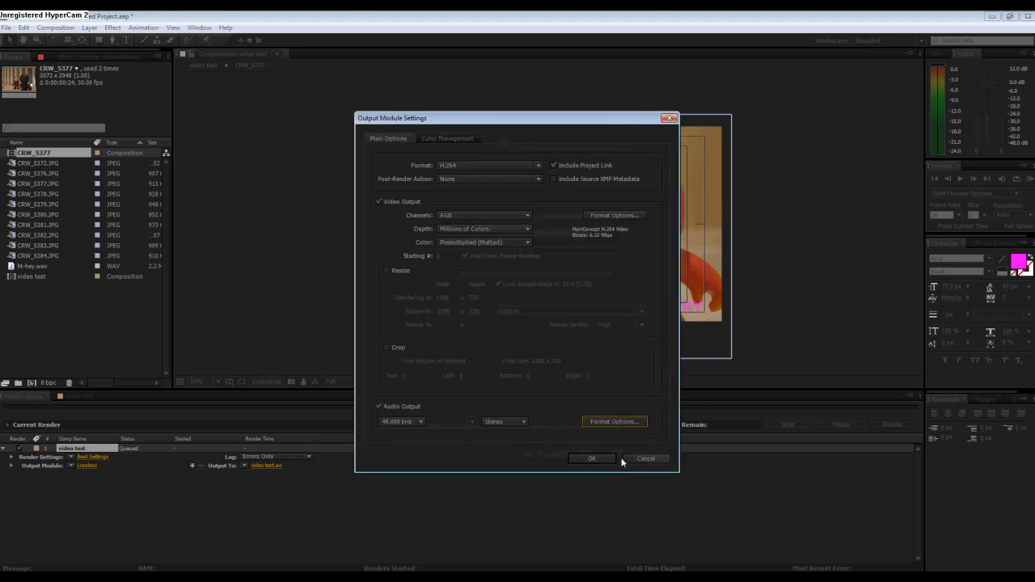
mouse_move(590, 459)
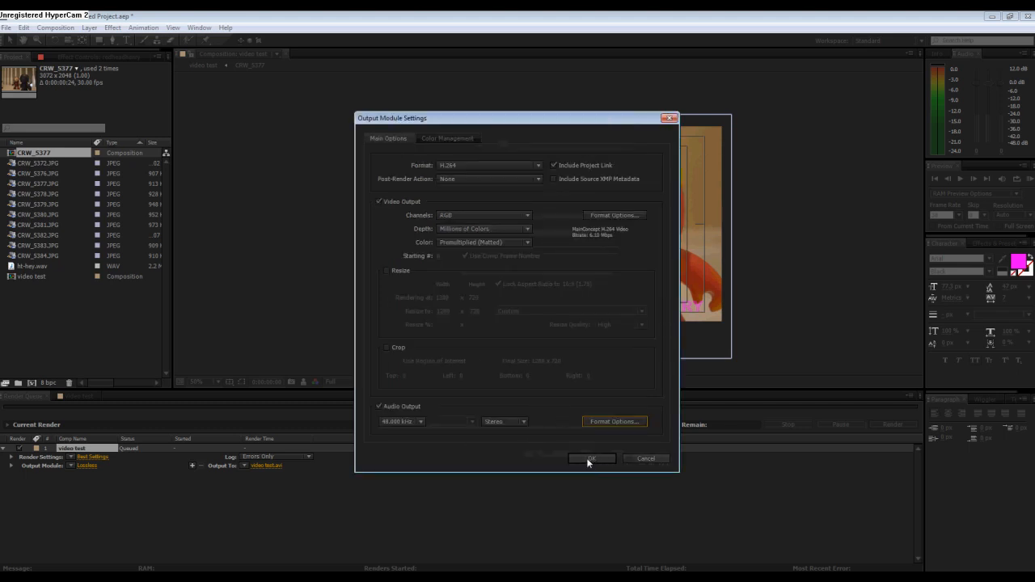
Step: Accept the H.264 output and Best/Full render settings, then start the 'video test' render
left_click(592, 459)
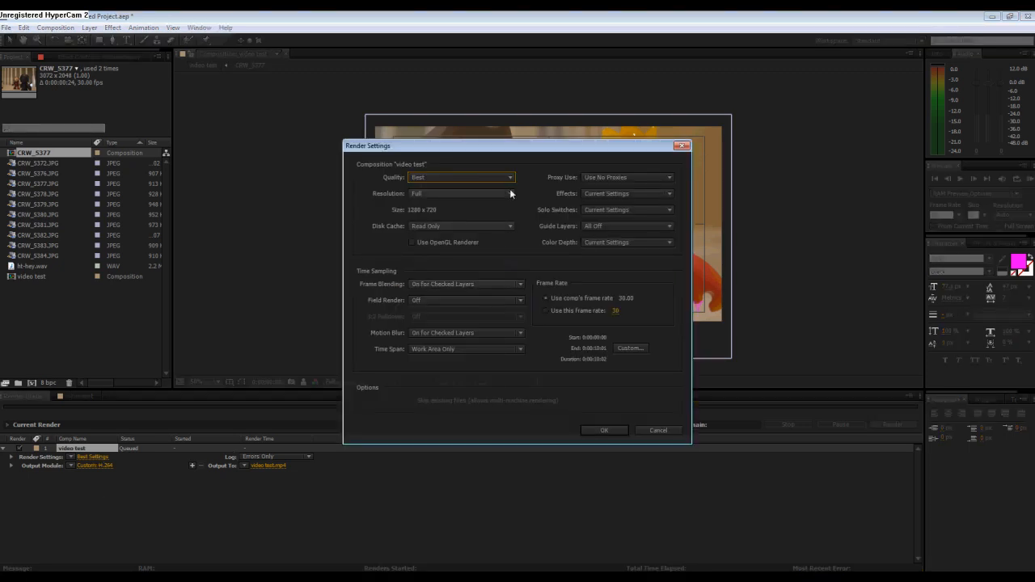
mouse_move(495, 179)
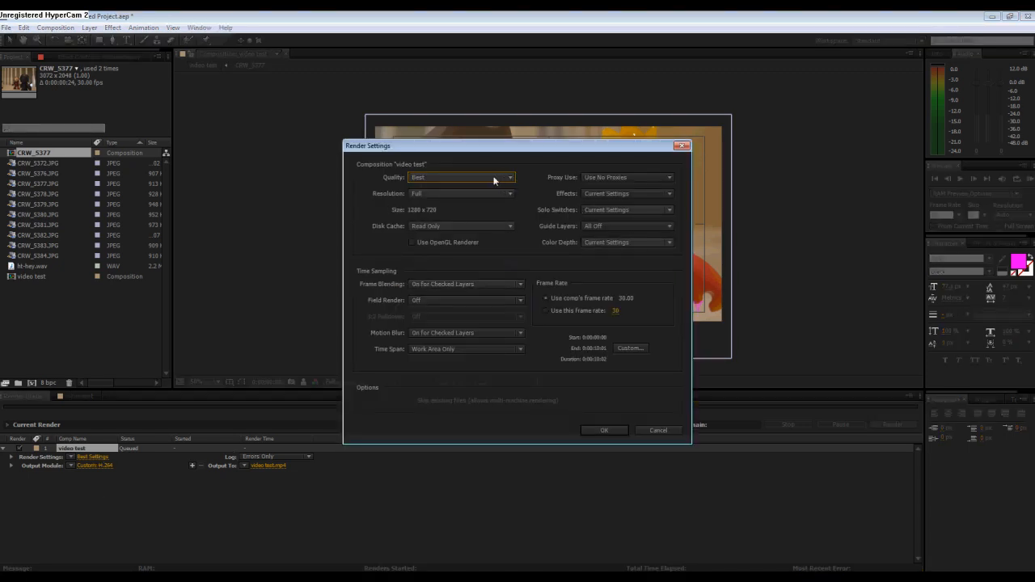
mouse_move(509, 191)
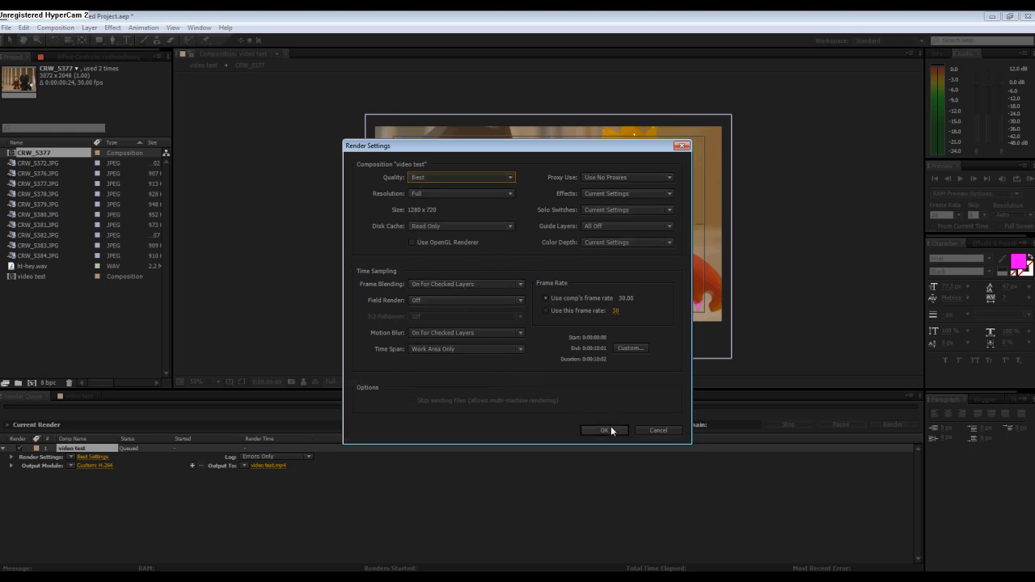
left_click(605, 430)
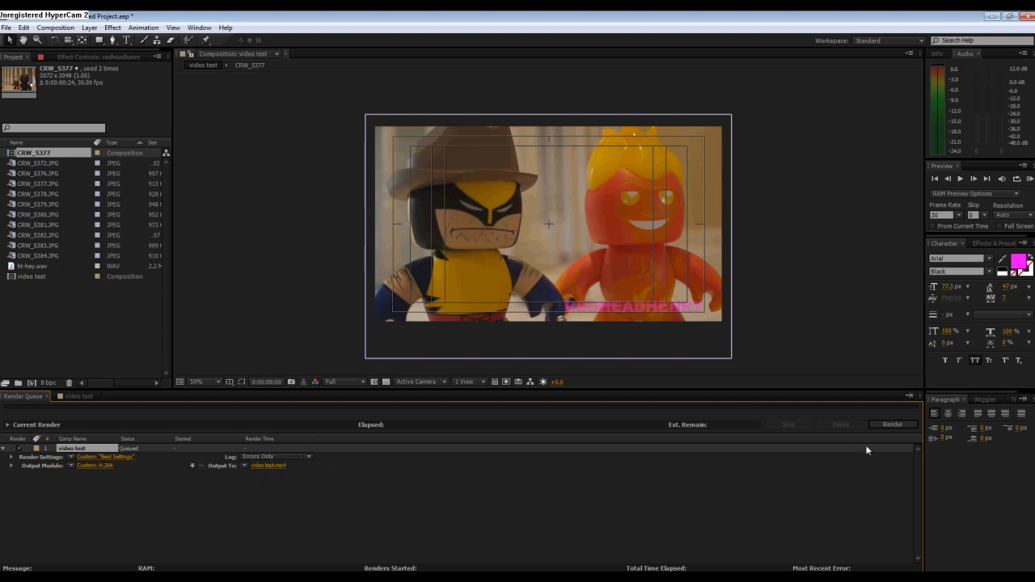
left_click(893, 423)
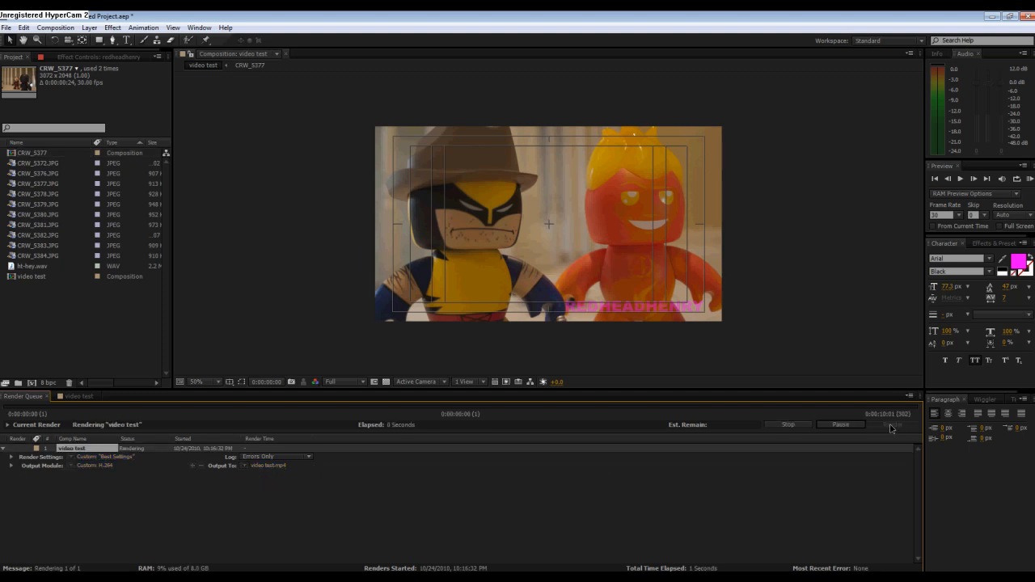